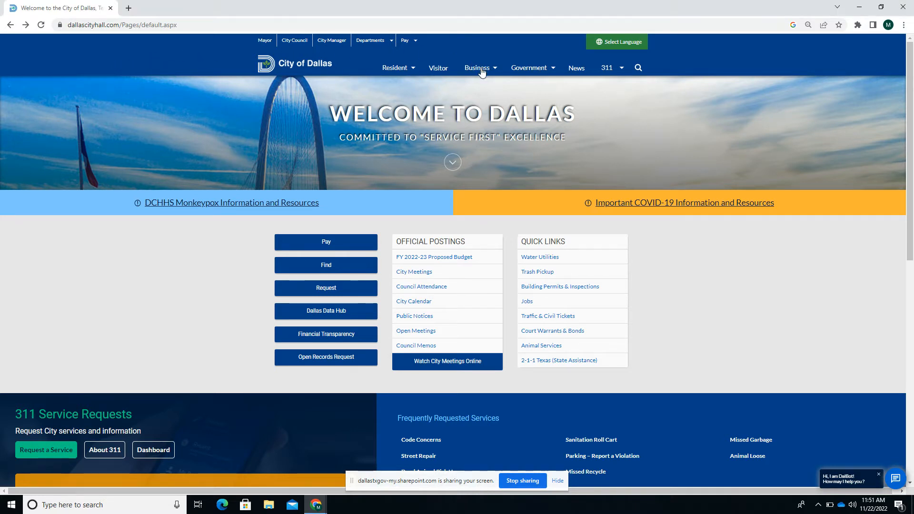
Go from Business > Development to Zoning - Current Planning and open its new Resource Page.
left_click(477, 68)
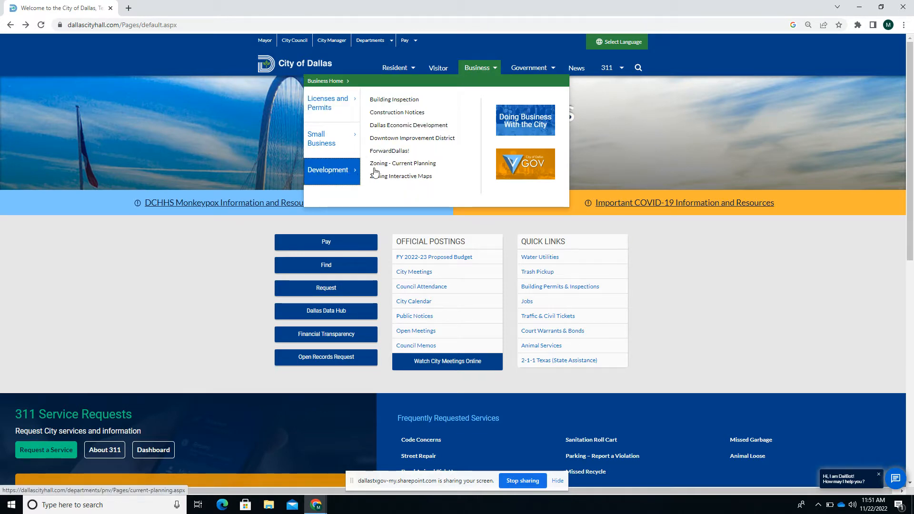
left_click(402, 165)
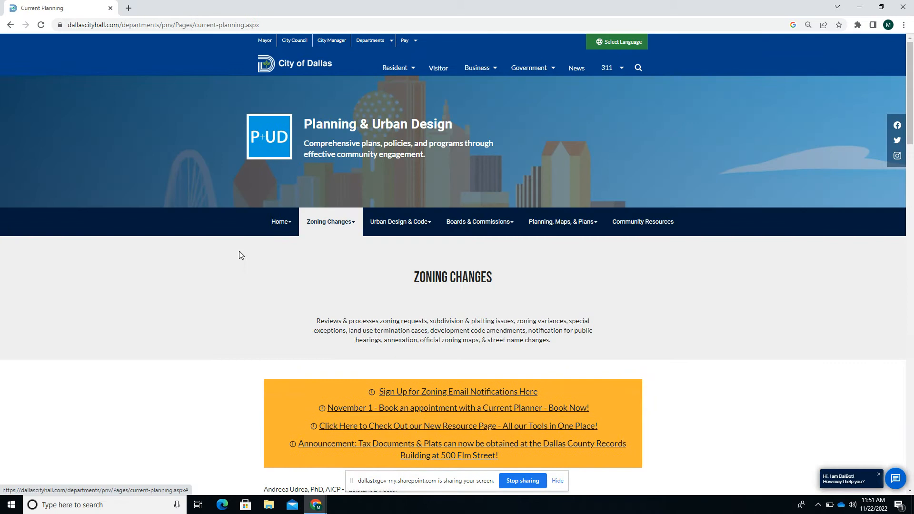
mouse_move(221, 286)
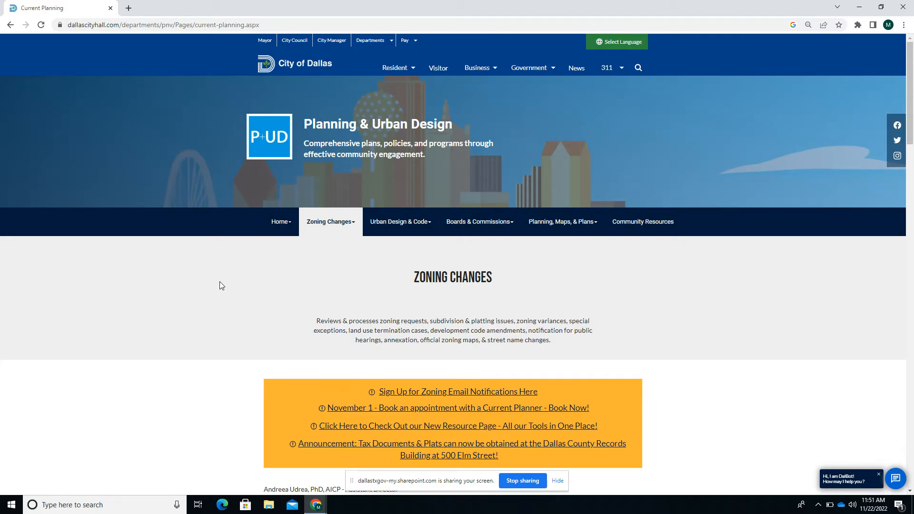
scroll("down", 3)
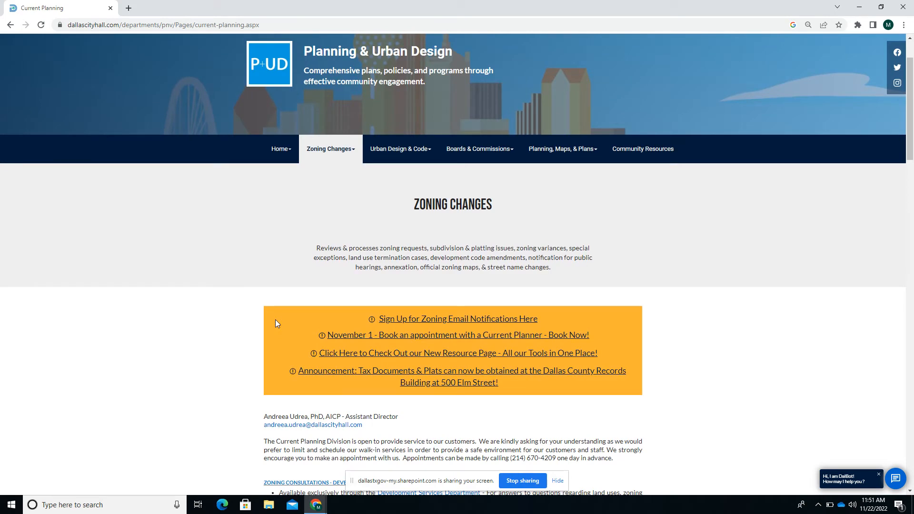
scroll("down", 3)
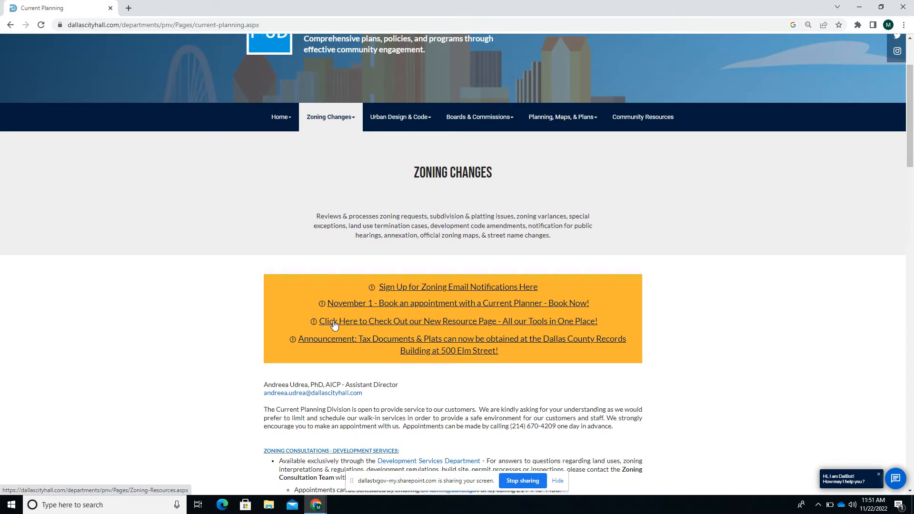
left_click(457, 321)
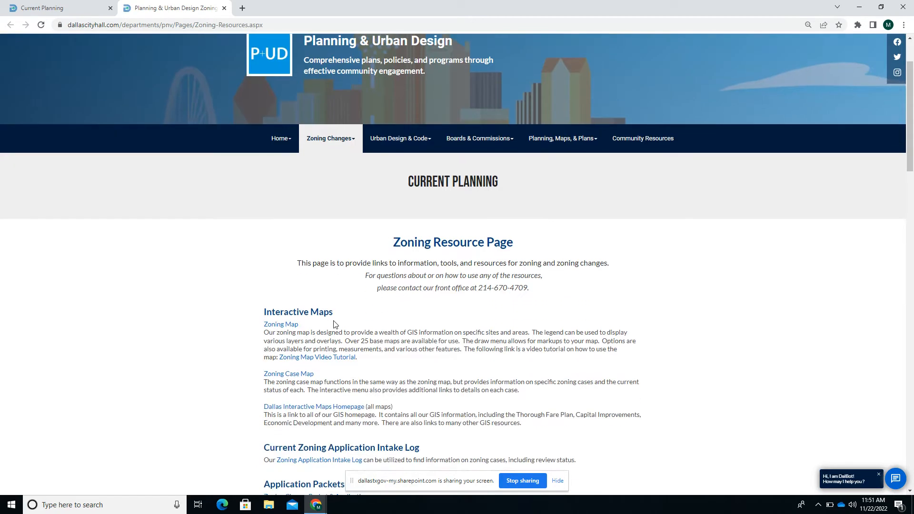
Scroll the Zoning Resource Page down to the Current Zoning Application Intake Log section.
scroll("down", 3)
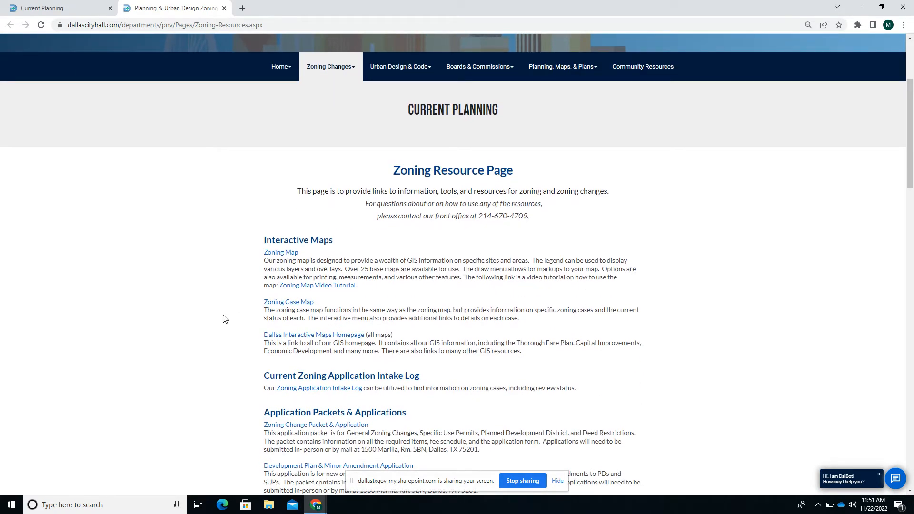
scroll("down", 3)
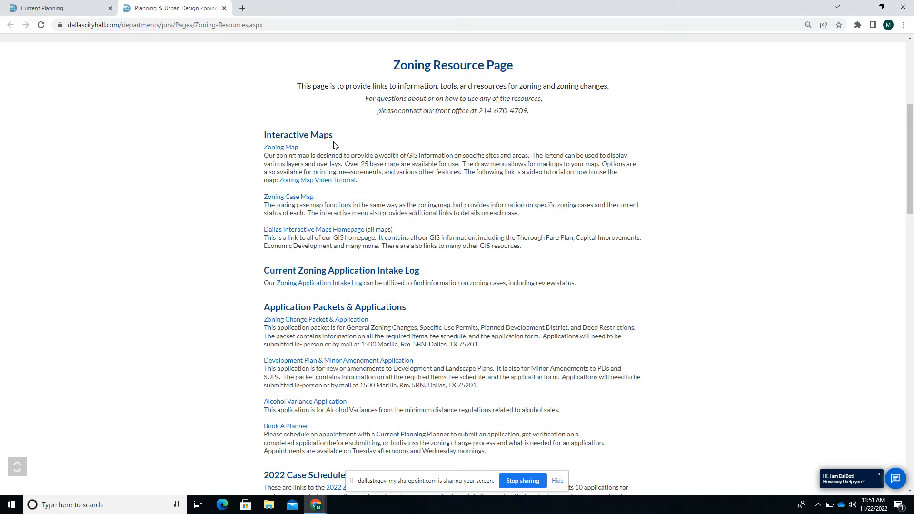
mouse_move(241, 192)
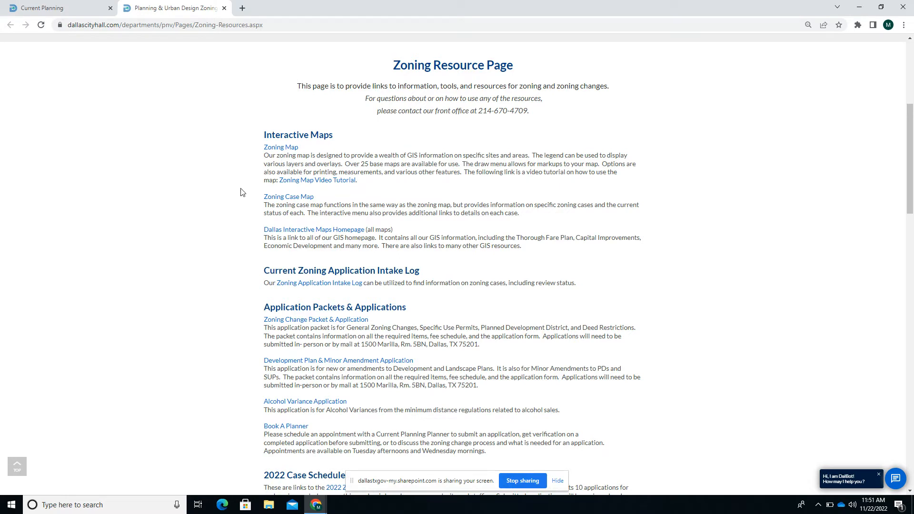
scroll("down", 3)
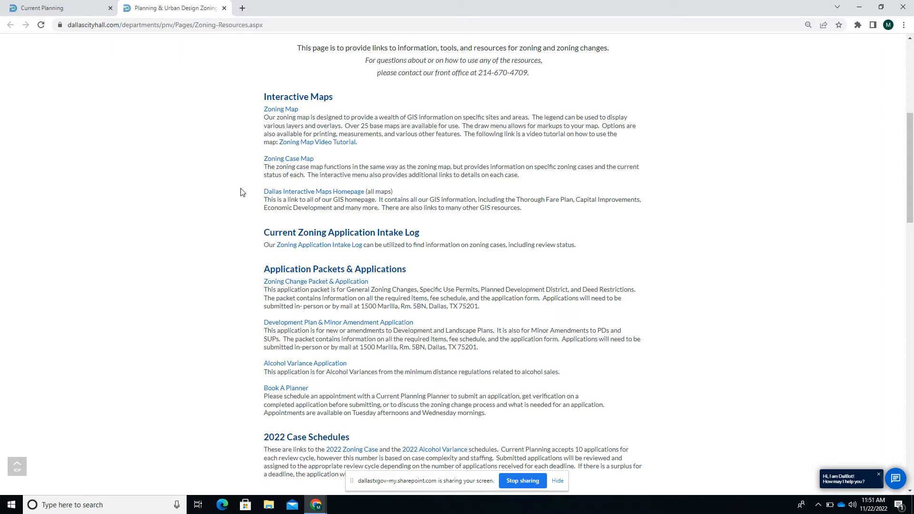
mouse_move(230, 252)
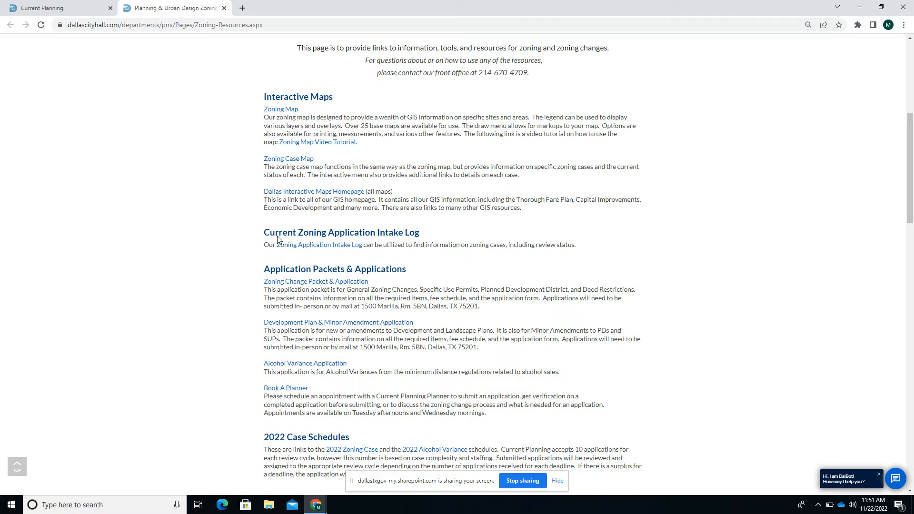
mouse_move(299, 251)
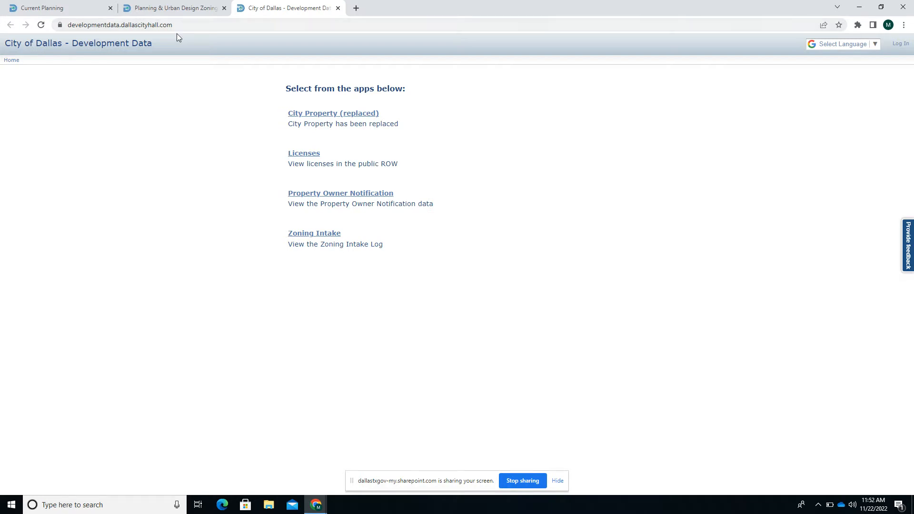
mouse_move(278, 263)
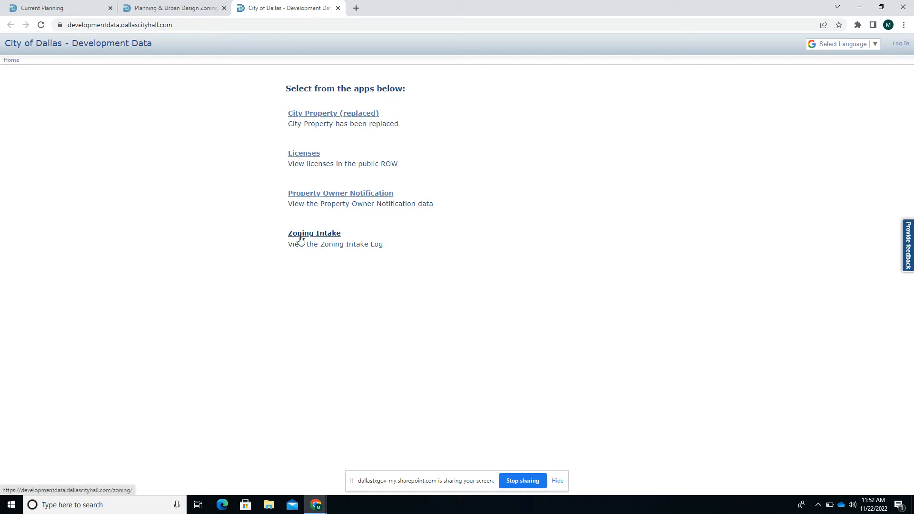
Launch the Zoning Intake app and choose View Specific Case.
left_click(313, 232)
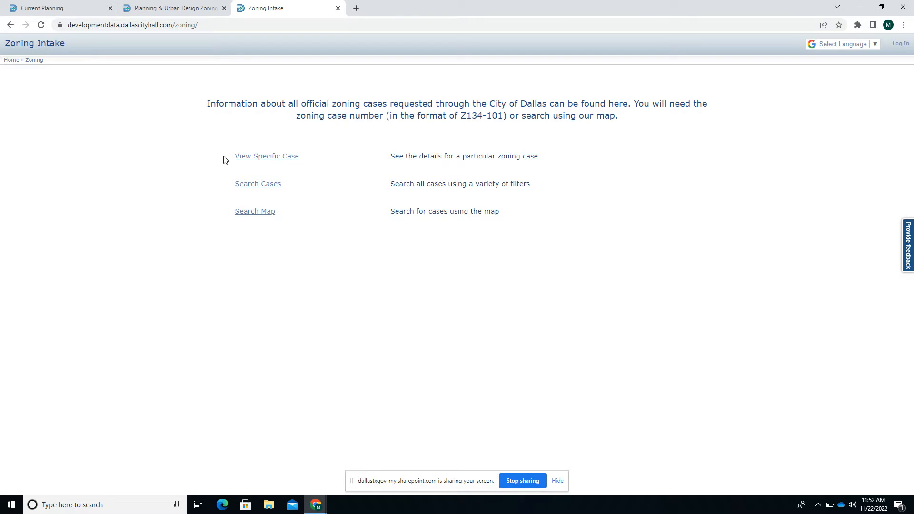
mouse_move(215, 163)
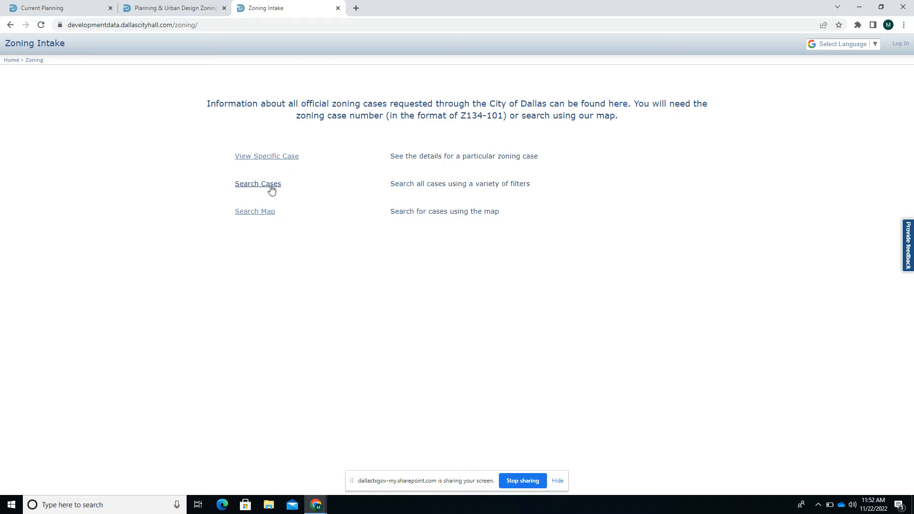
left_click(257, 184)
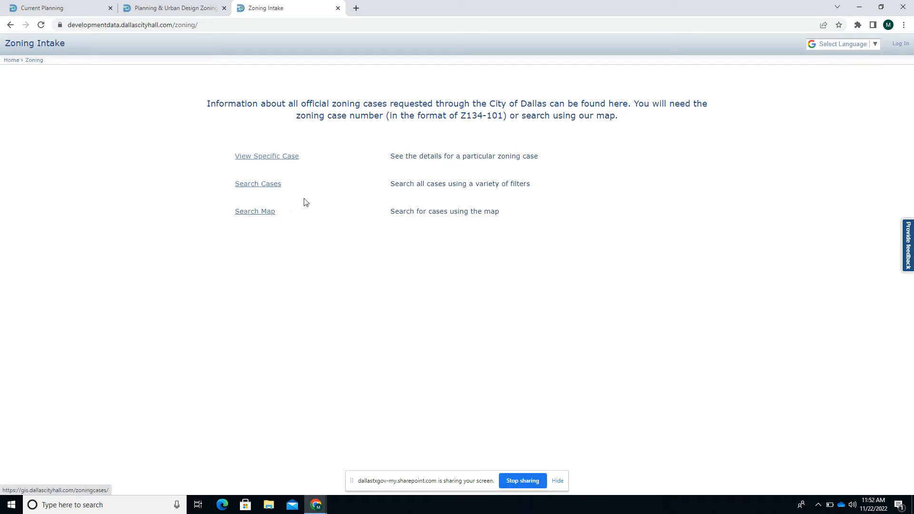
mouse_move(301, 182)
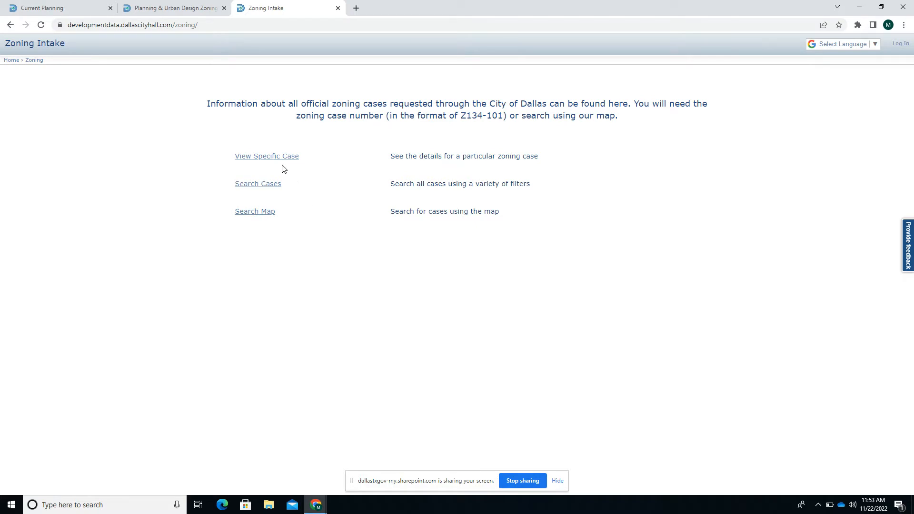
mouse_move(267, 155)
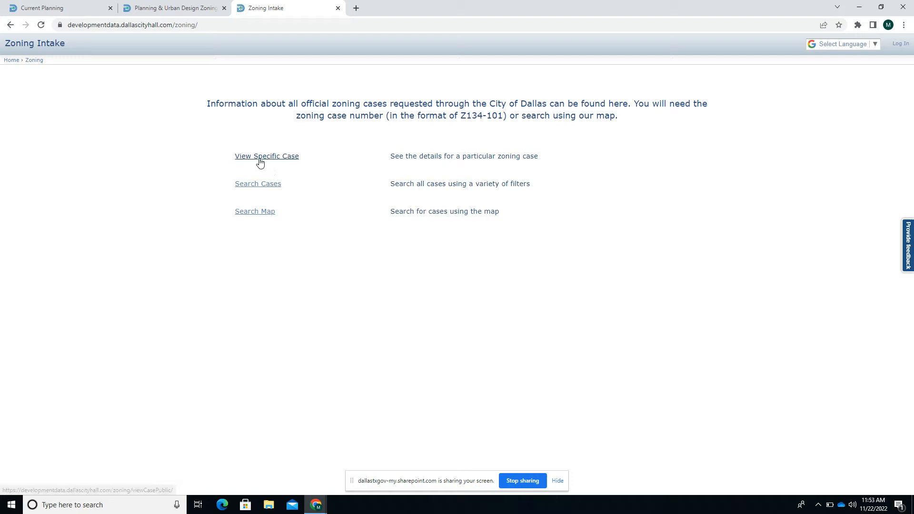
left_click(267, 156)
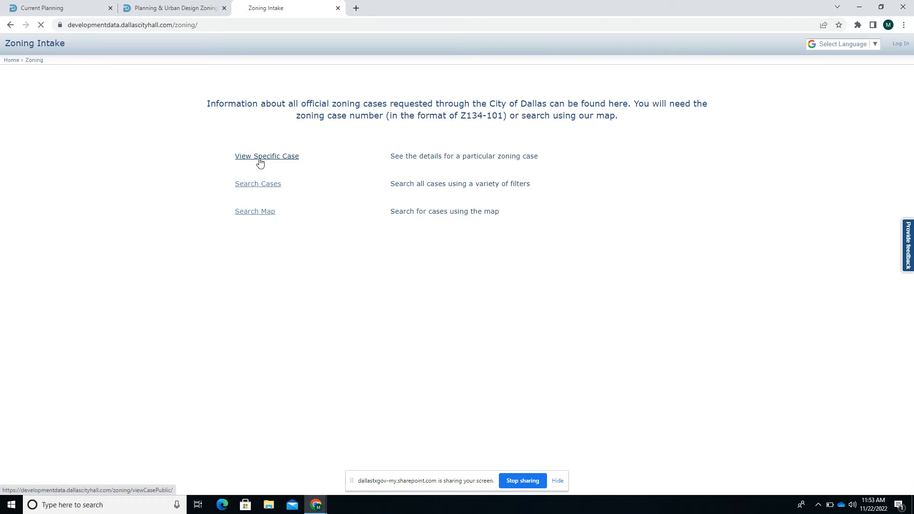
Enter case number Z212-272 and view that case's details.
left_click(266, 155)
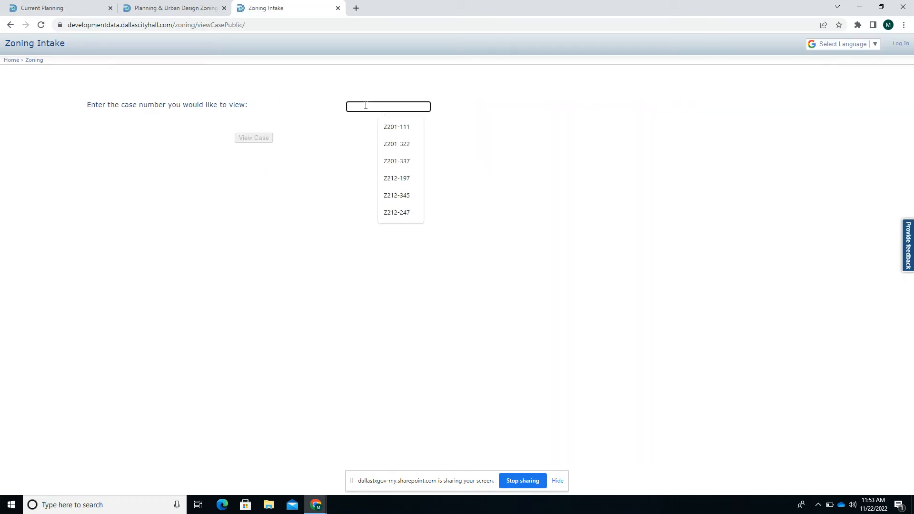
type("Z212-272")
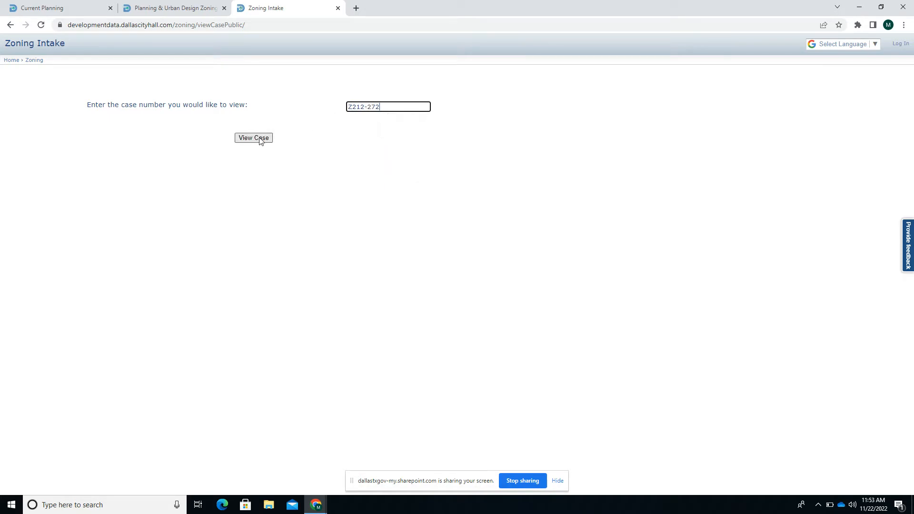
left_click(252, 138)
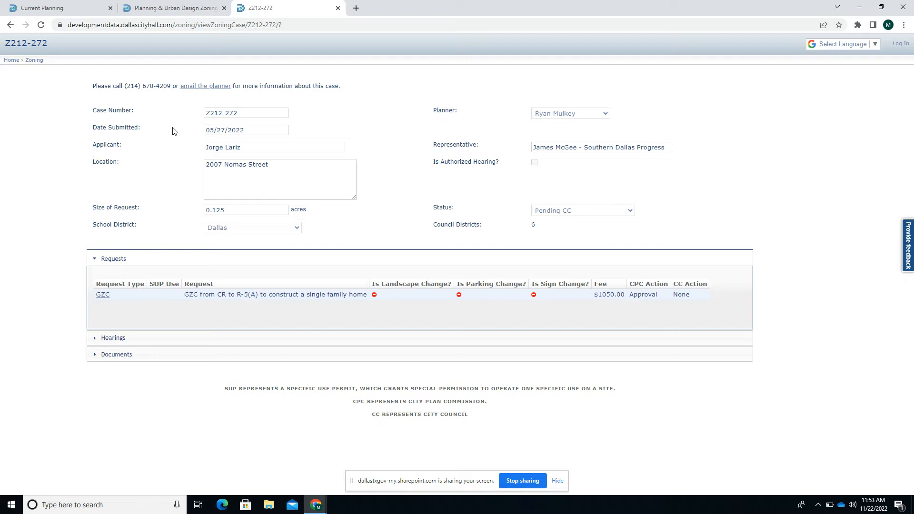
mouse_move(397, 121)
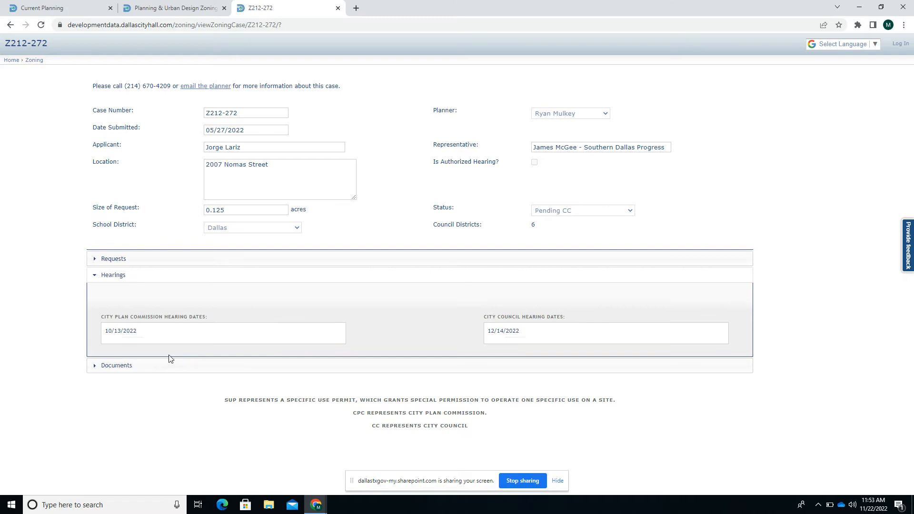
mouse_move(169, 270)
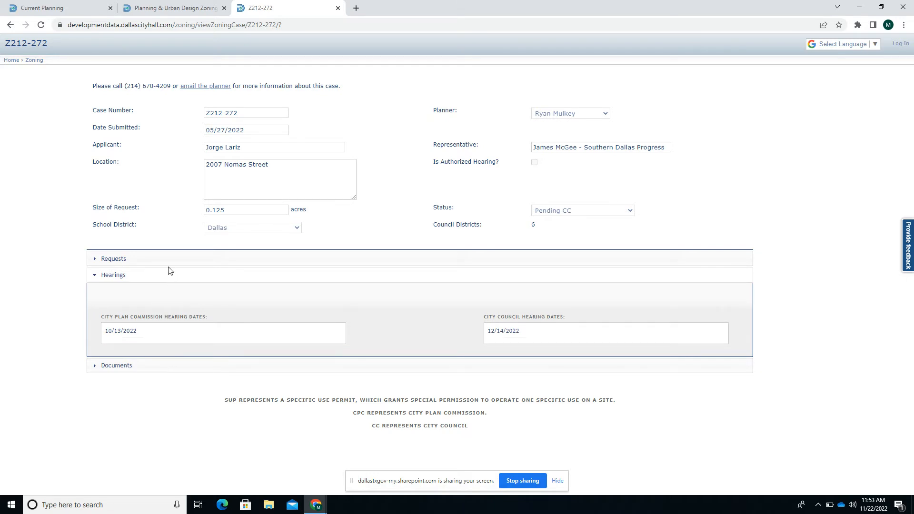
Read Z212-272's CPC and CC hearing dates, then expand its Documents section.
left_click(113, 258)
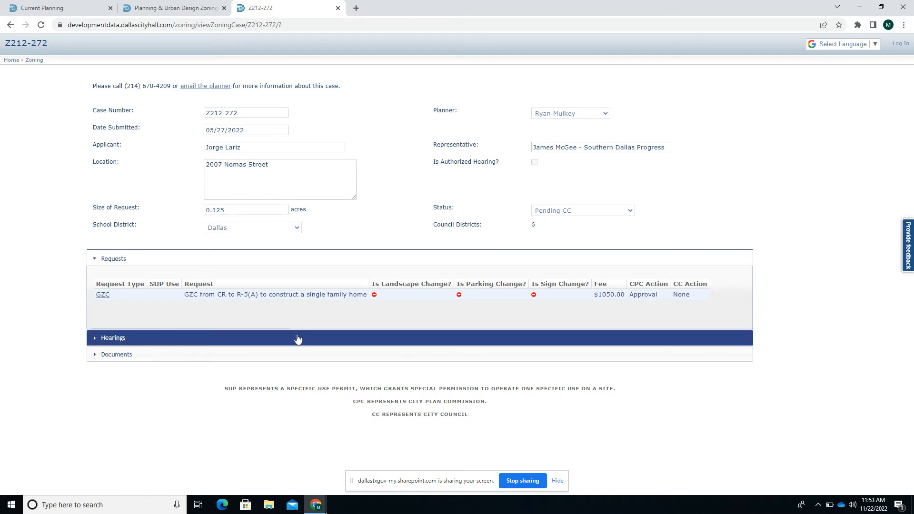
left_click(113, 338)
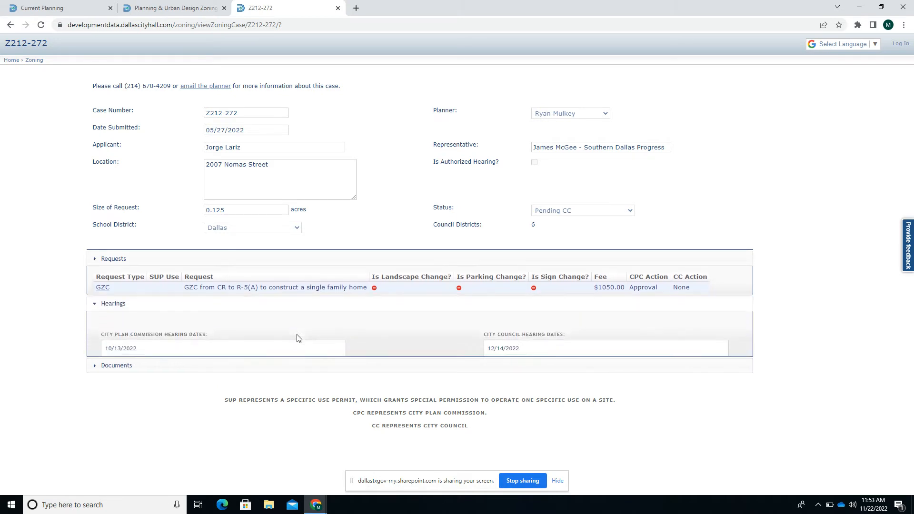
left_click(114, 258)
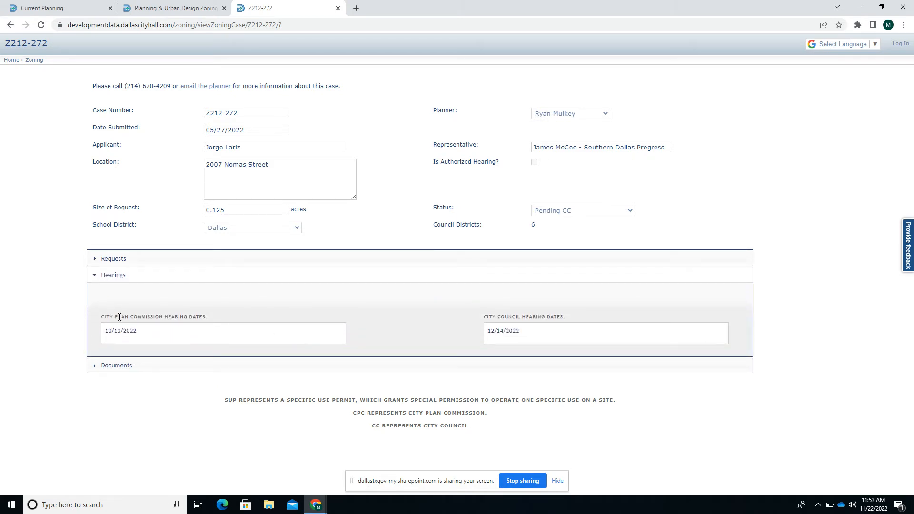
mouse_move(128, 307)
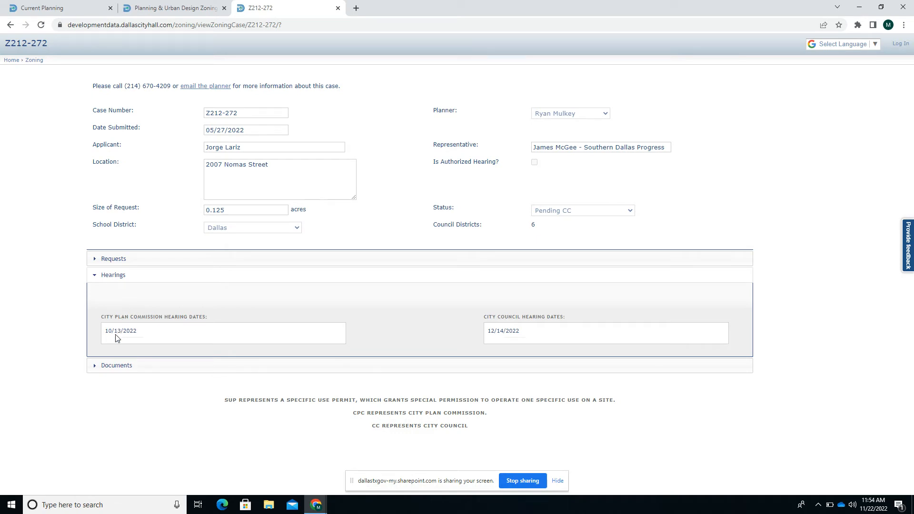
mouse_move(446, 323)
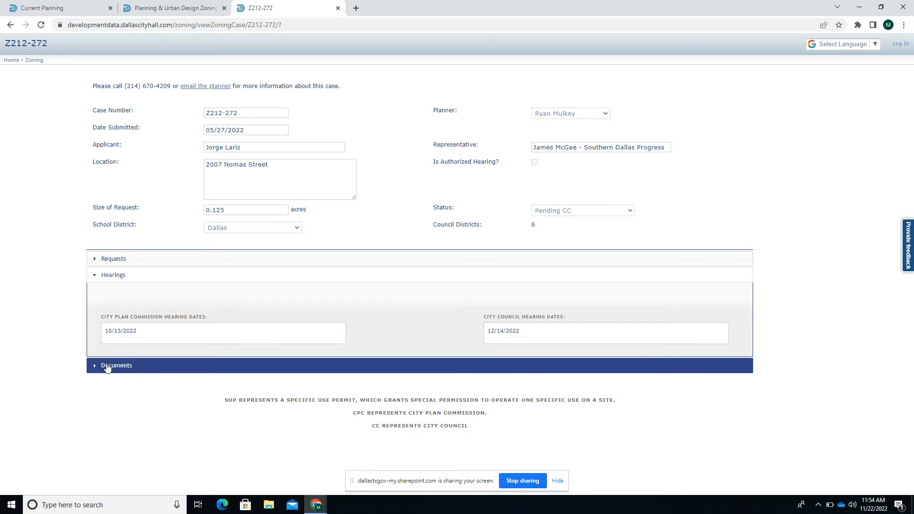
left_click(116, 365)
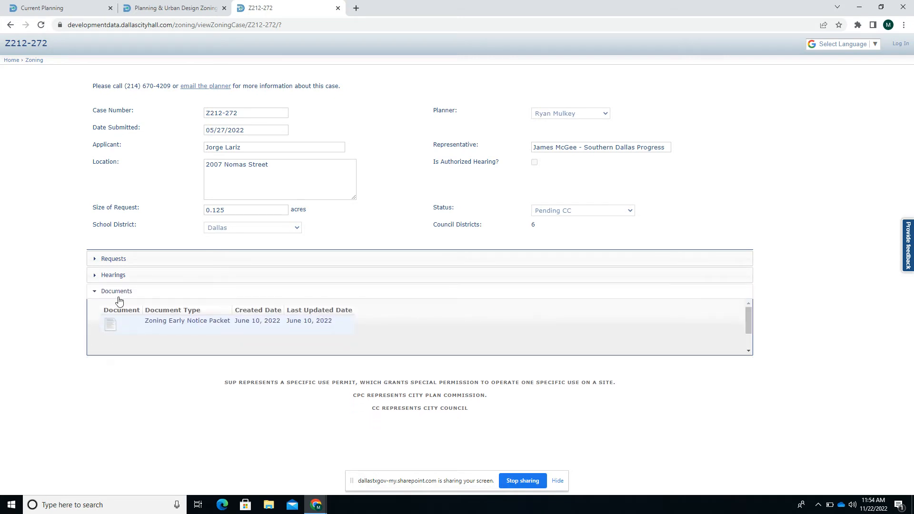
mouse_move(110, 325)
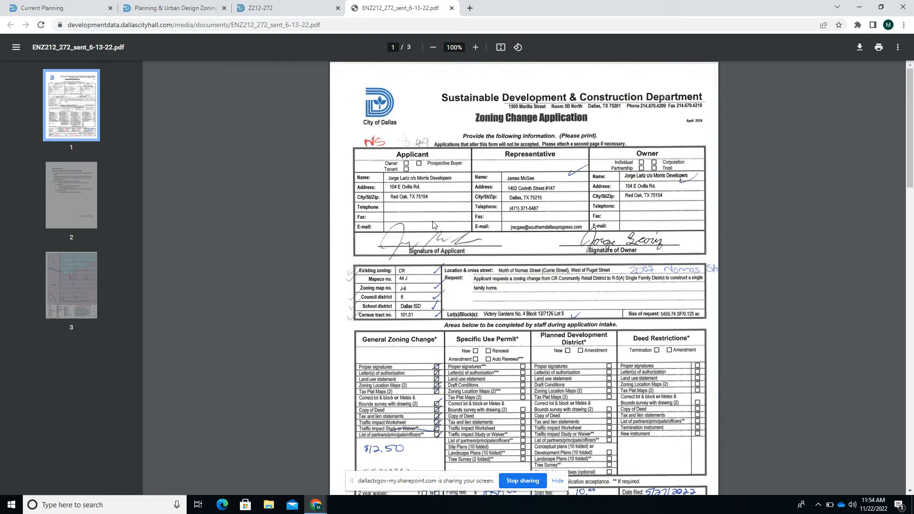
Scroll the Zoning Early Notice Packet to its page 3 location map, then close it.
scroll("down", 3)
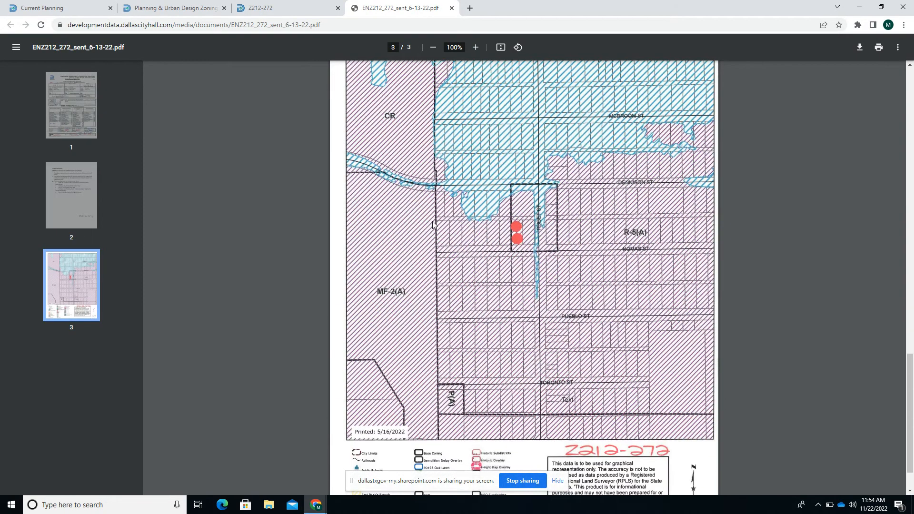
scroll("down", 3)
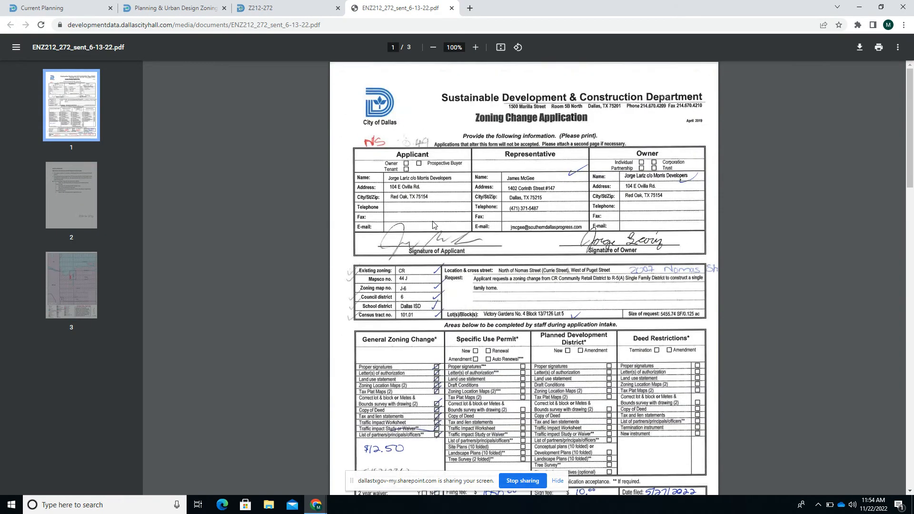
left_click(70, 285)
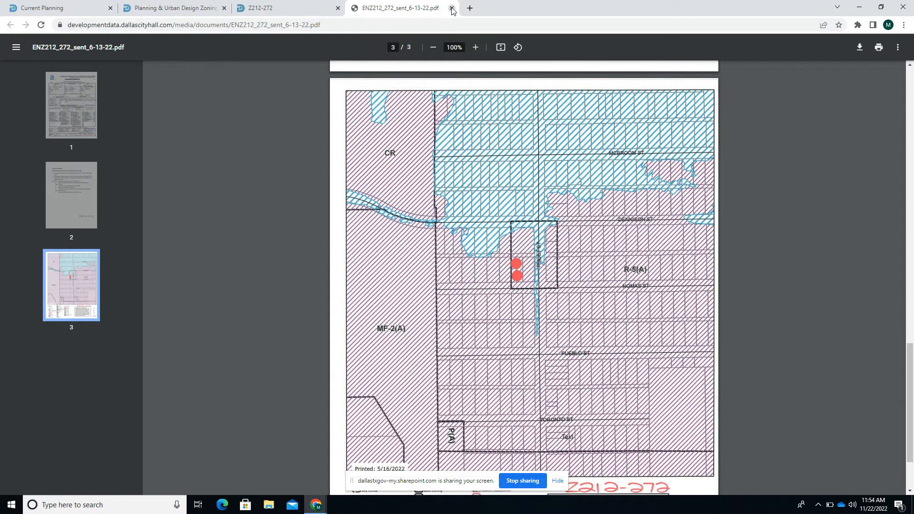
left_click(452, 11)
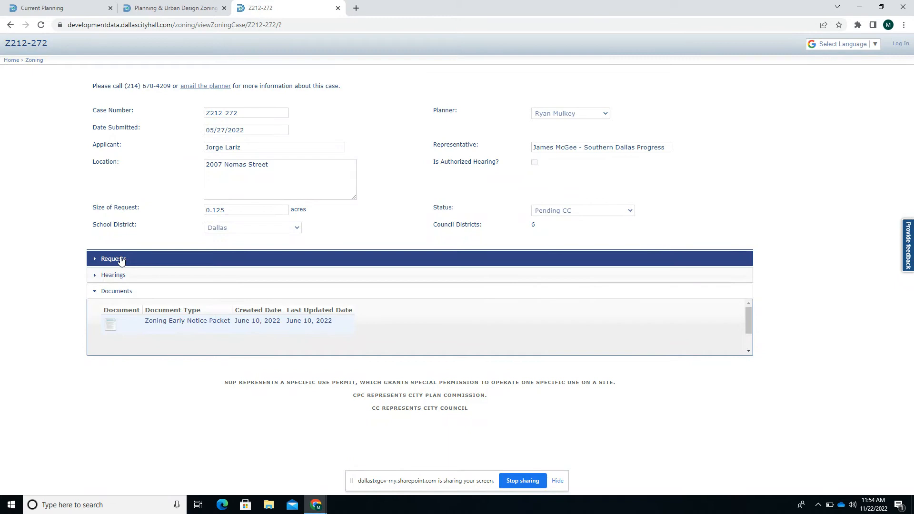
Expand Requests to show the GZC from CR to R-5(A), $1050 fee, CPC approval.
left_click(113, 258)
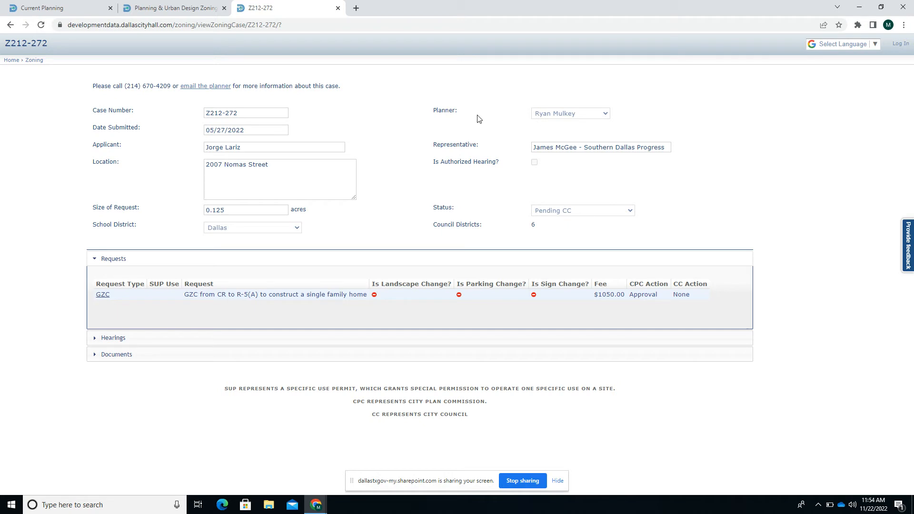
mouse_move(132, 99)
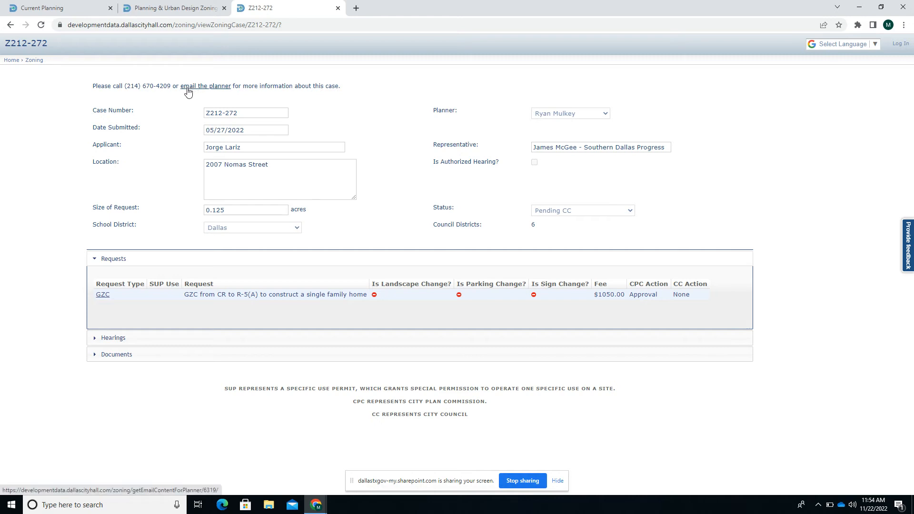
mouse_move(123, 86)
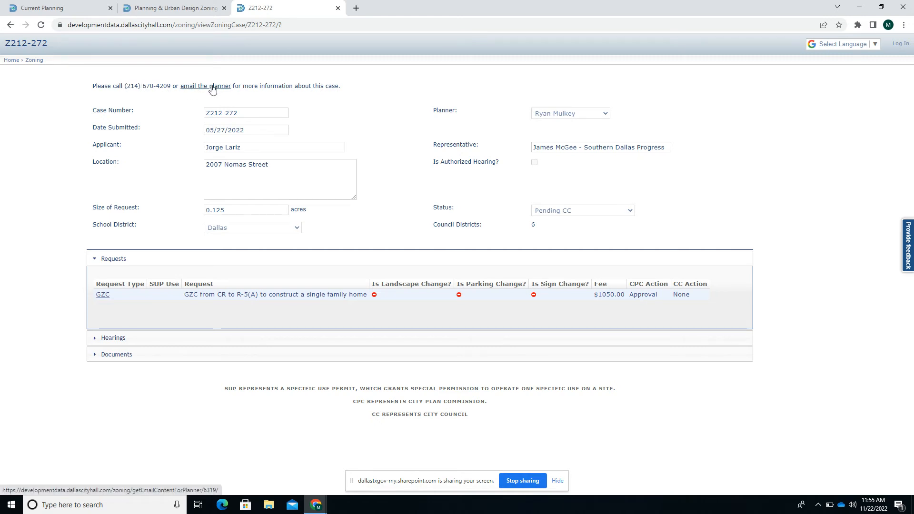
mouse_move(337, 9)
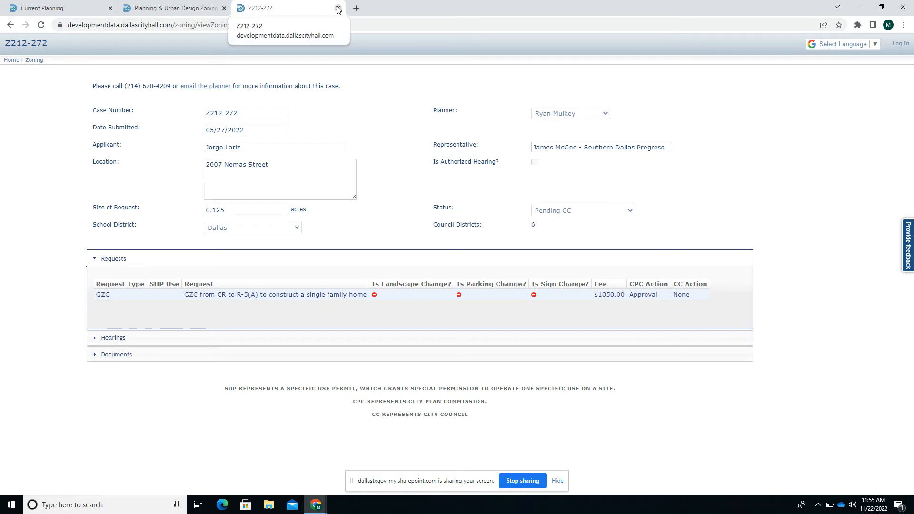
Close the case tab and return through the Intake Log and Zoning Intake to Search Cases.
left_click(338, 8)
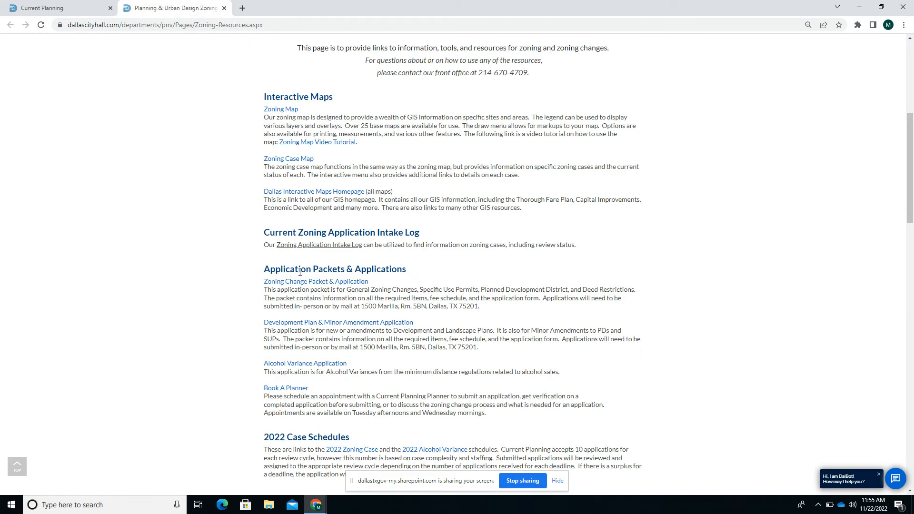
left_click(319, 244)
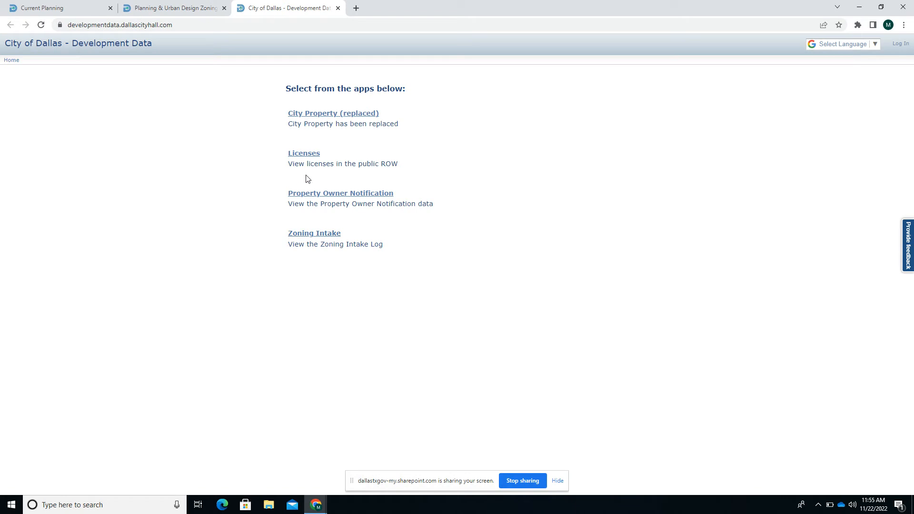
left_click(313, 233)
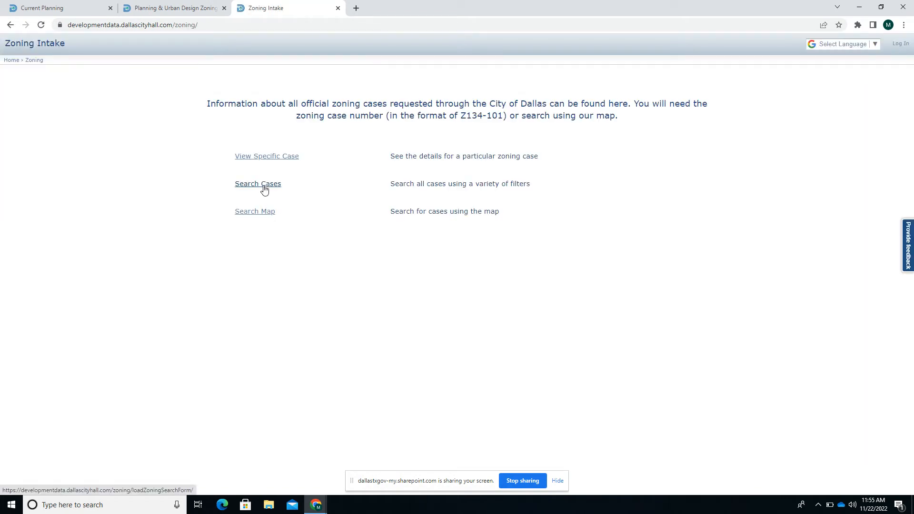
left_click(258, 182)
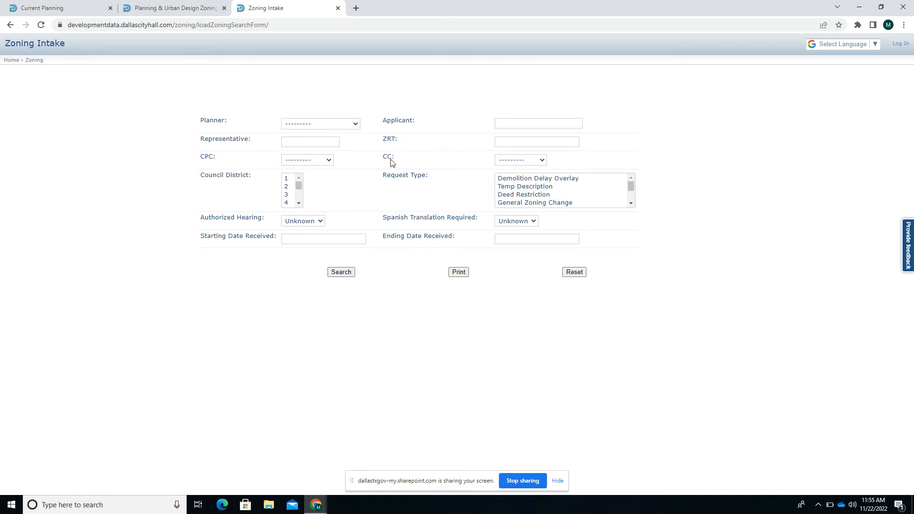
Filter the case search to City Council date 12/14/2022 and council district 6.
left_click(518, 159)
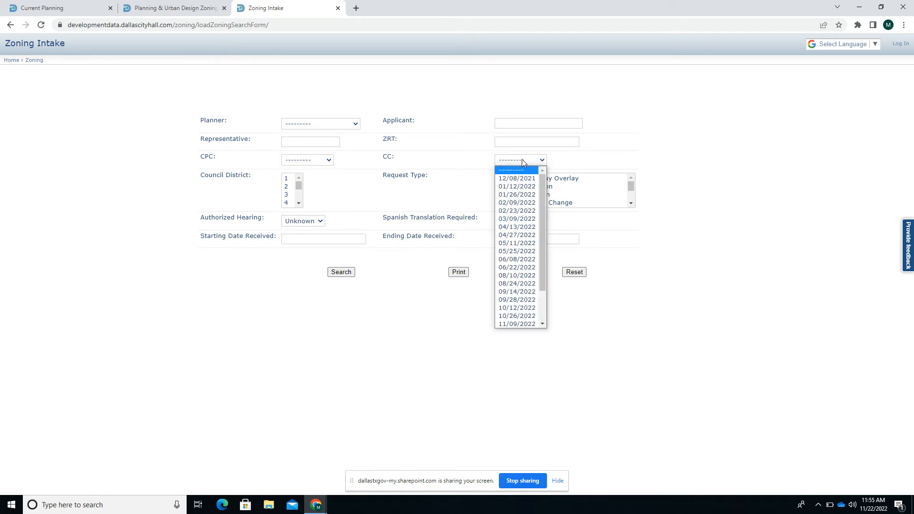
left_click(516, 259)
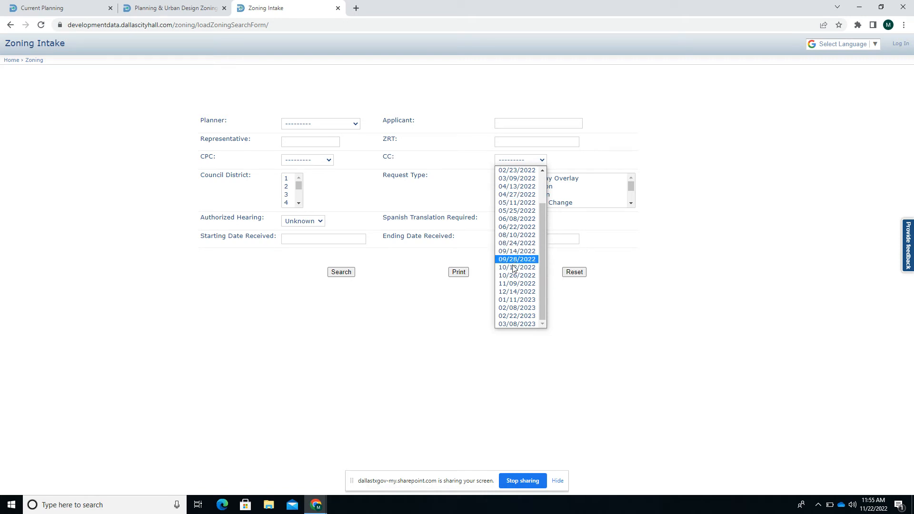
left_click(516, 291)
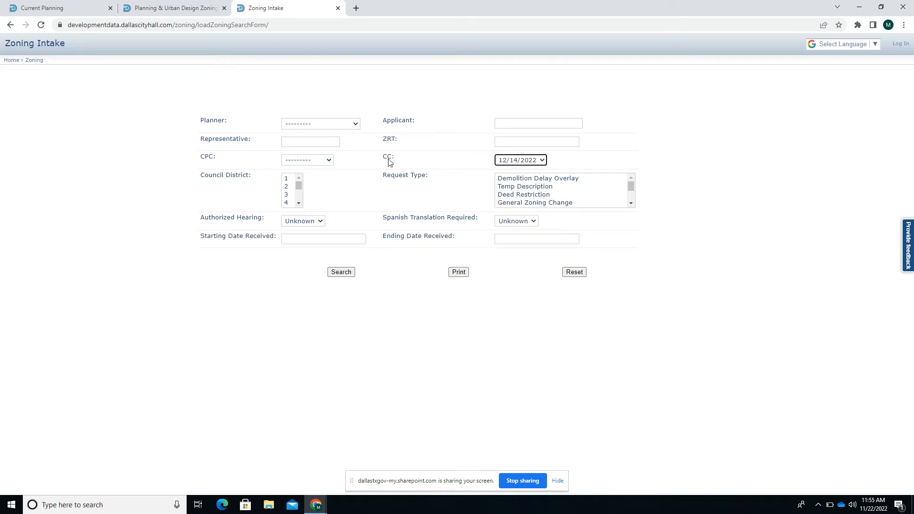
left_click(519, 160)
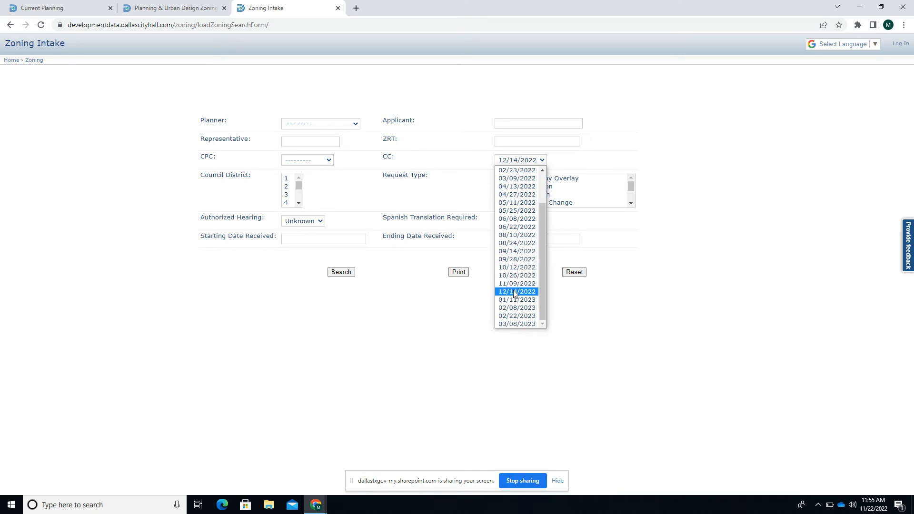
left_click(515, 291)
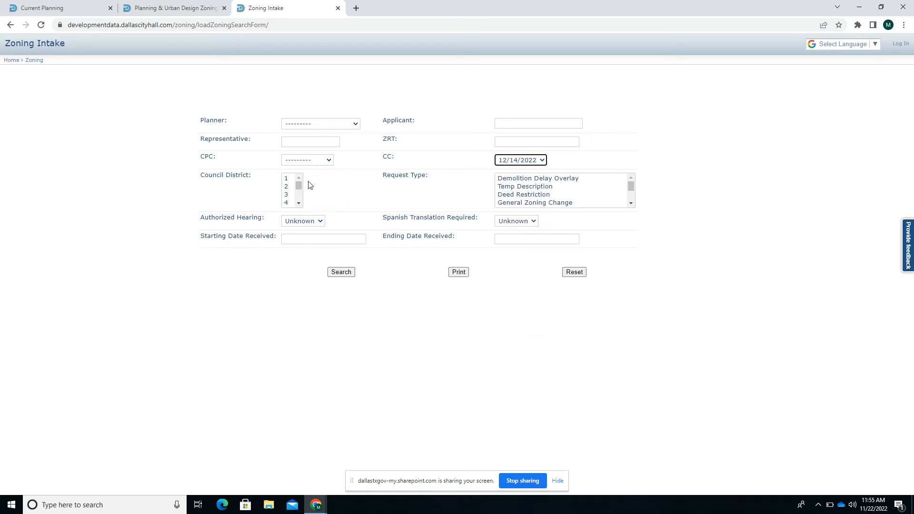
scroll("down", 3)
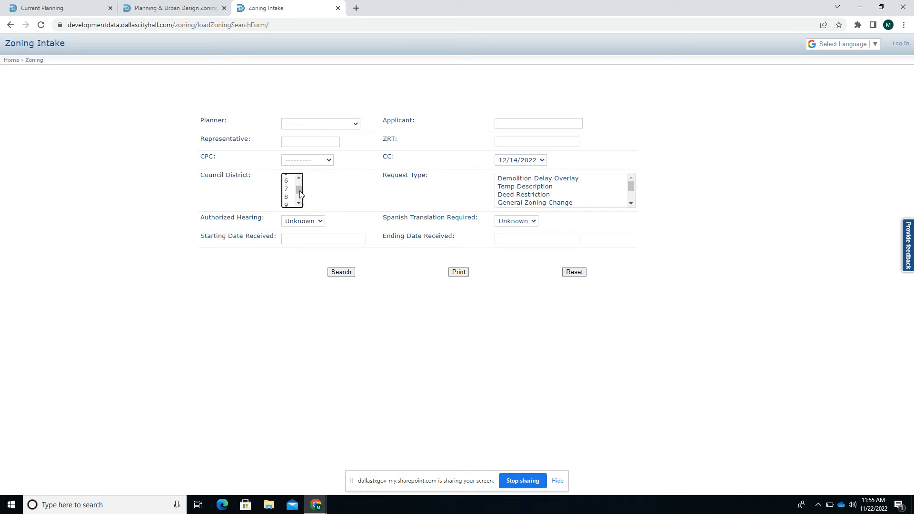
left_click(286, 181)
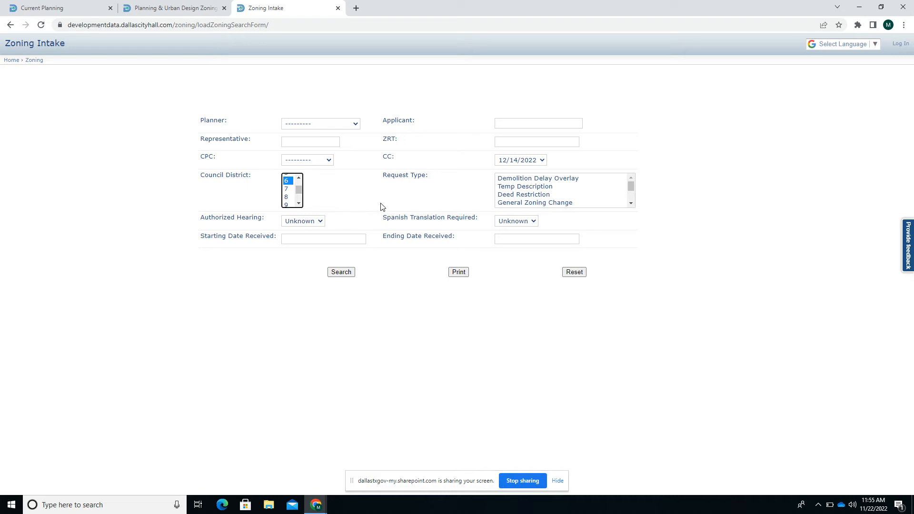
mouse_move(347, 202)
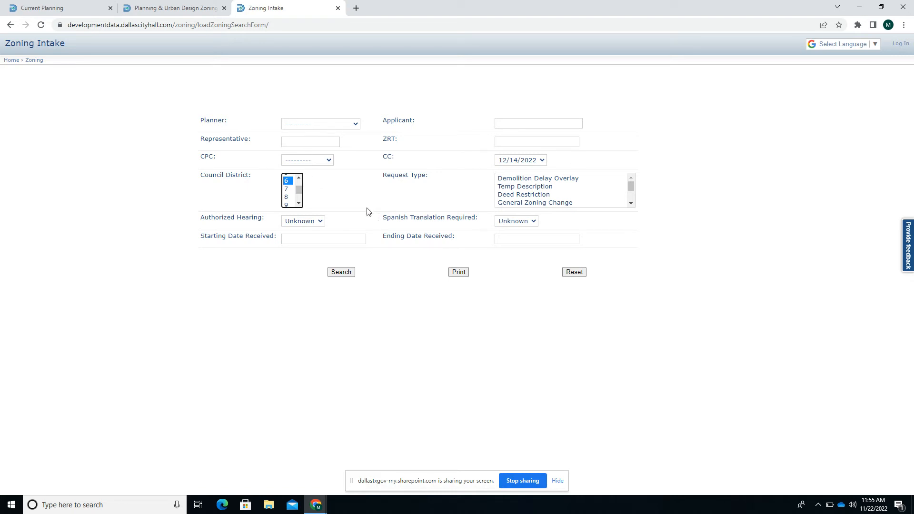
left_click(341, 271)
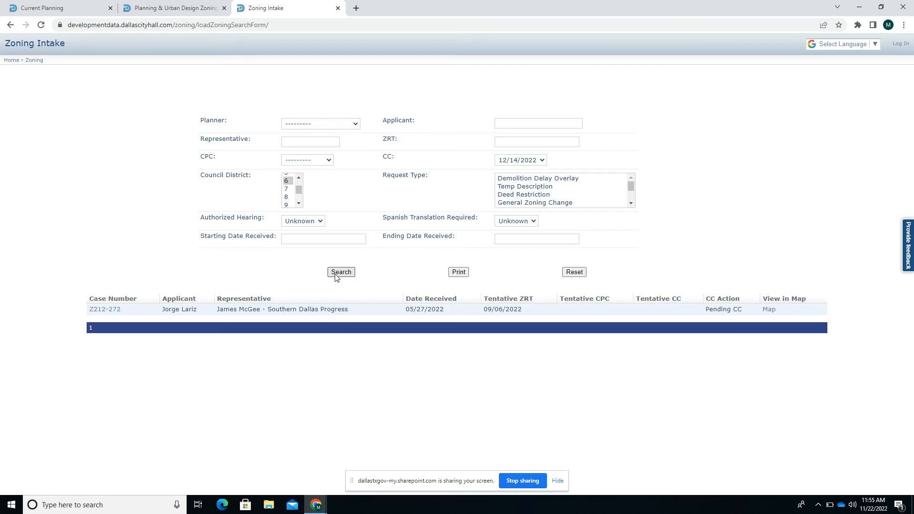
mouse_move(362, 199)
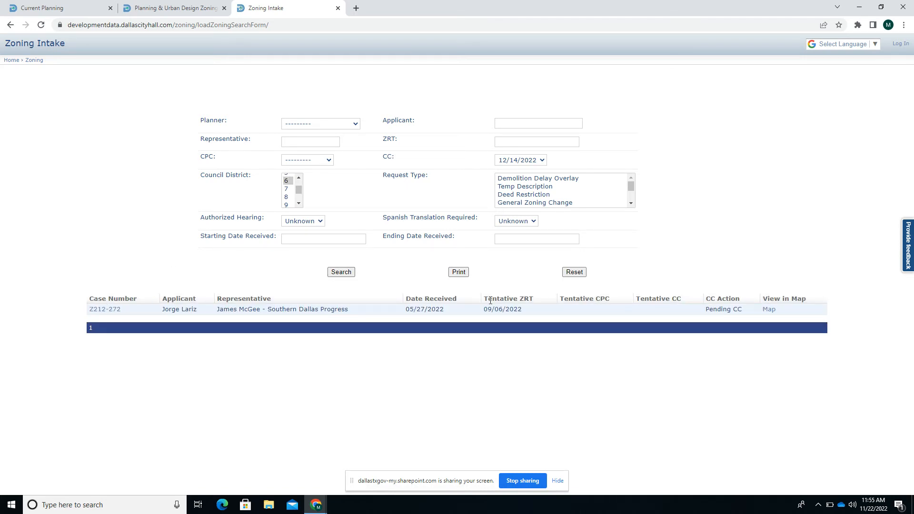
mouse_move(756, 290)
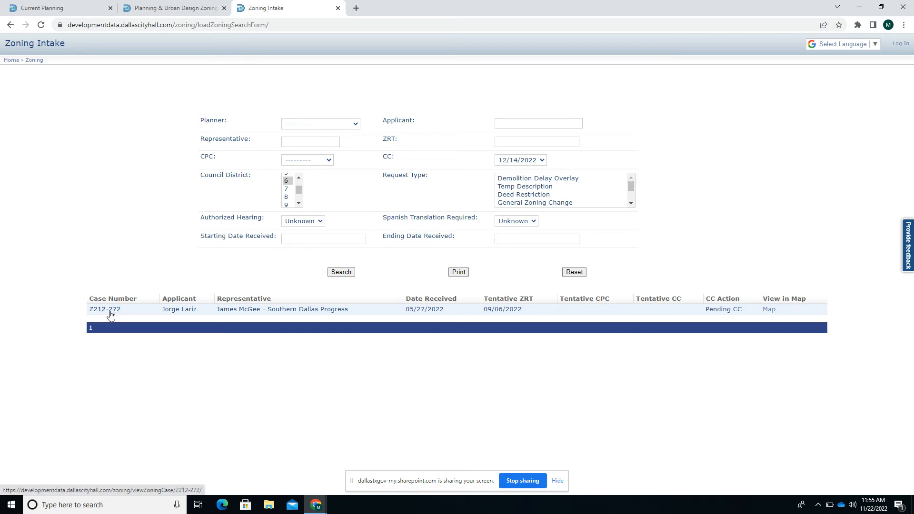
left_click(105, 308)
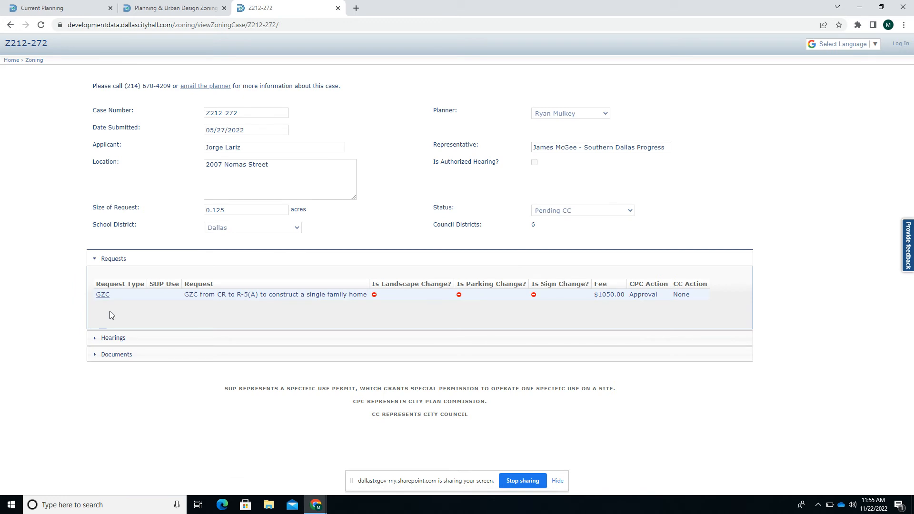
left_click(10, 24)
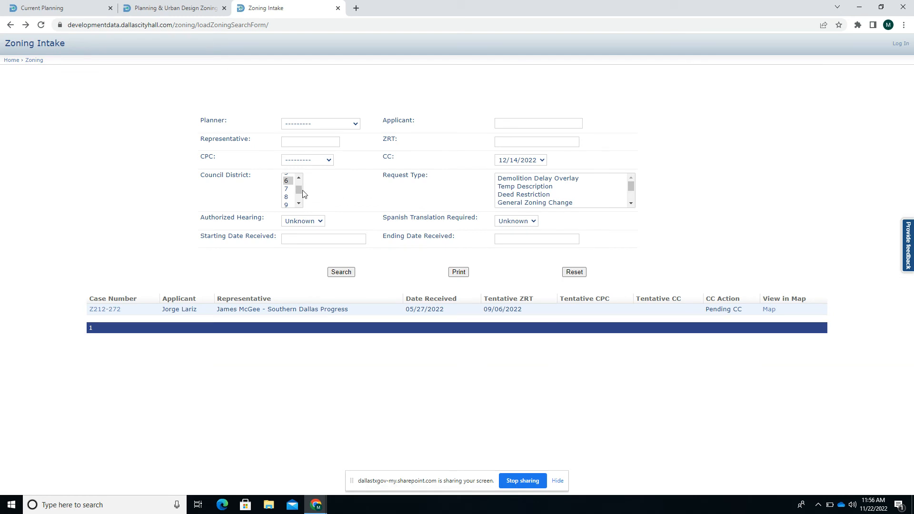
mouse_move(295, 192)
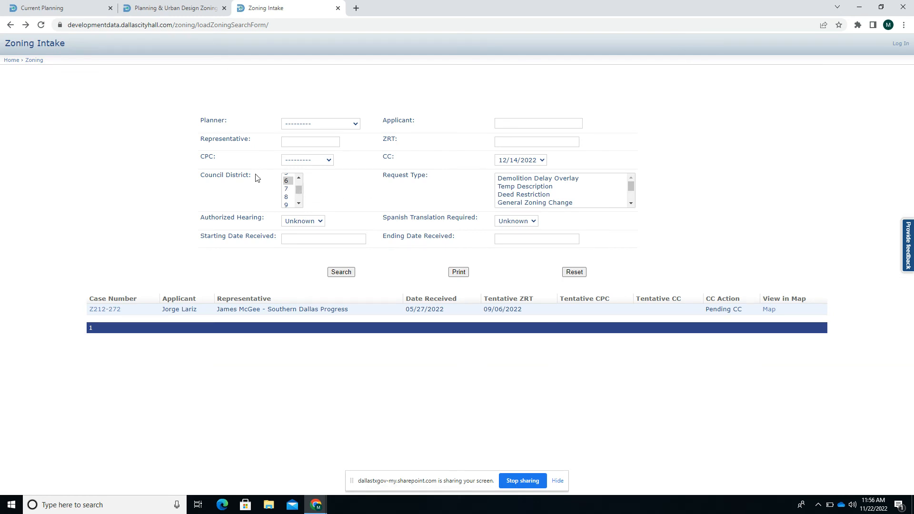
mouse_move(173, 8)
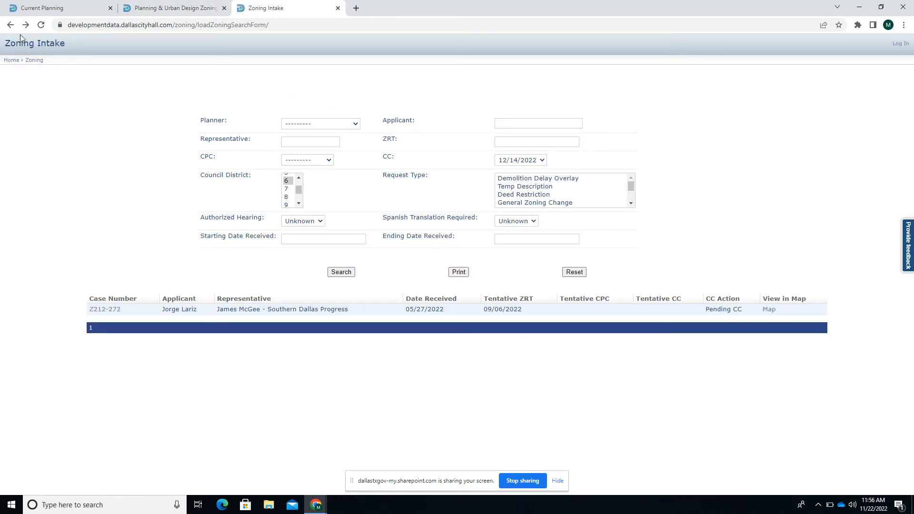
Return to the Zoning Intake home page and launch the Zoning Cases search map.
left_click(10, 24)
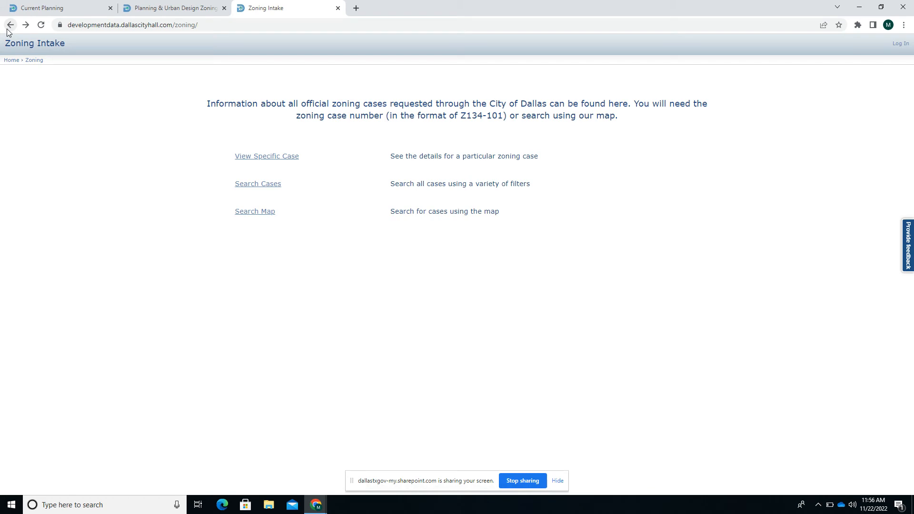
mouse_move(255, 211)
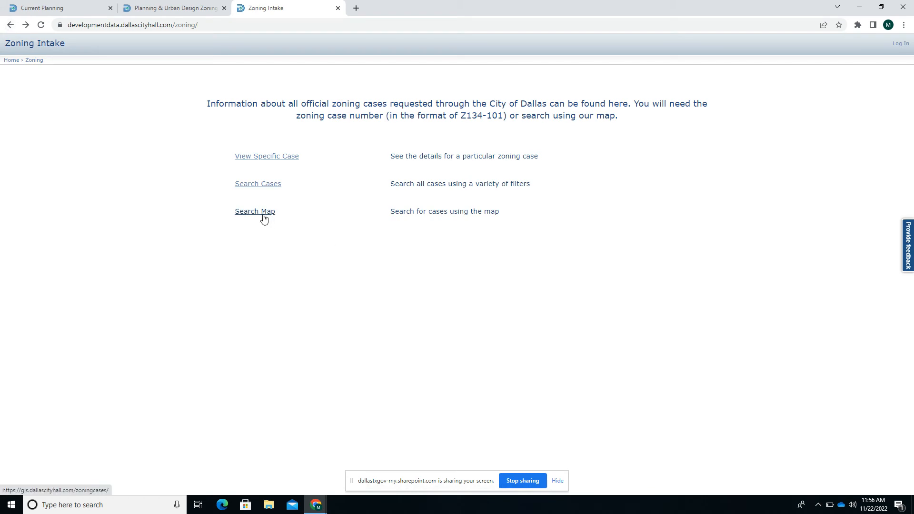
left_click(254, 210)
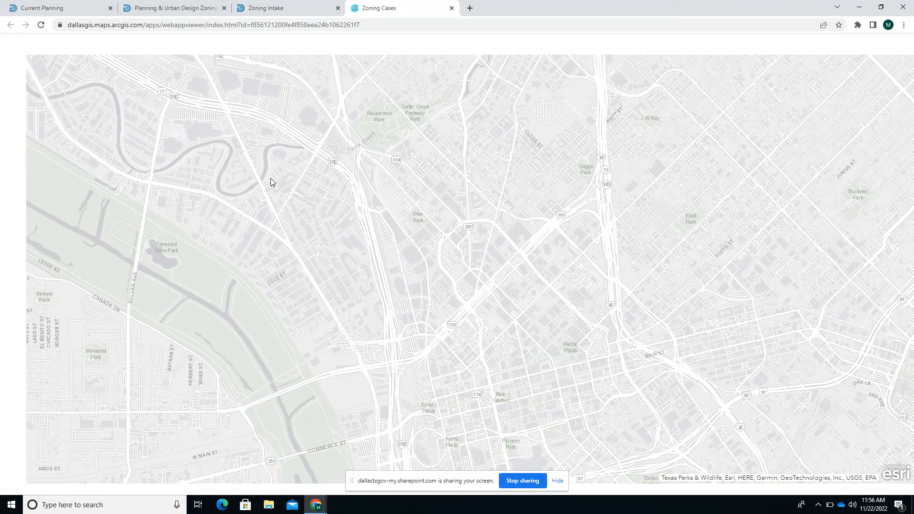
mouse_move(197, 161)
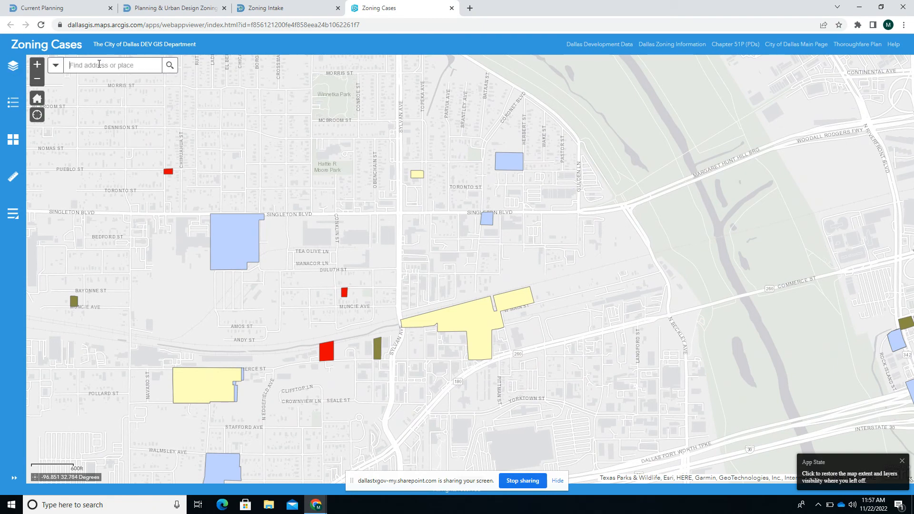
left_click(266, 7)
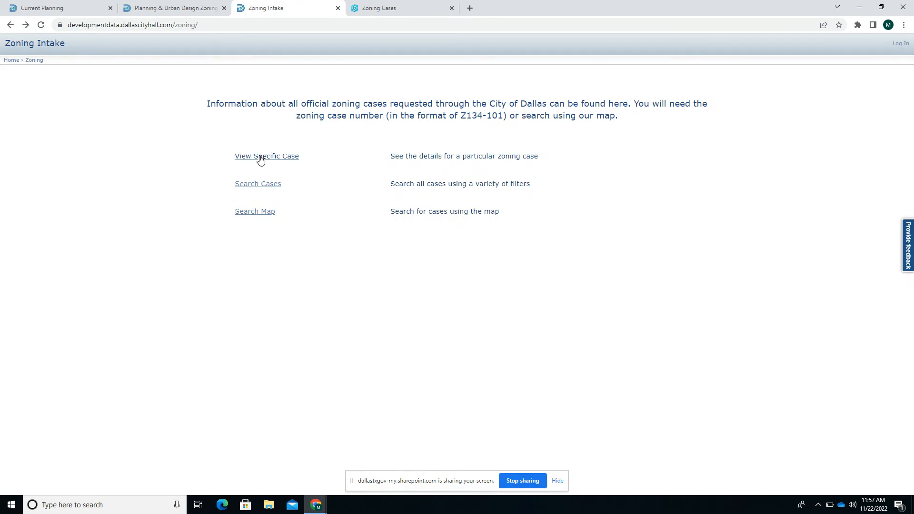
left_click(267, 156)
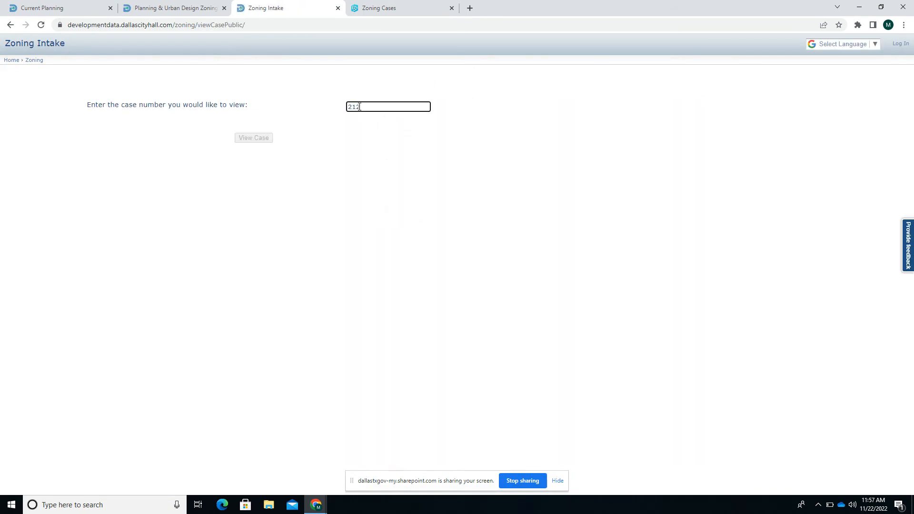
type("Z")
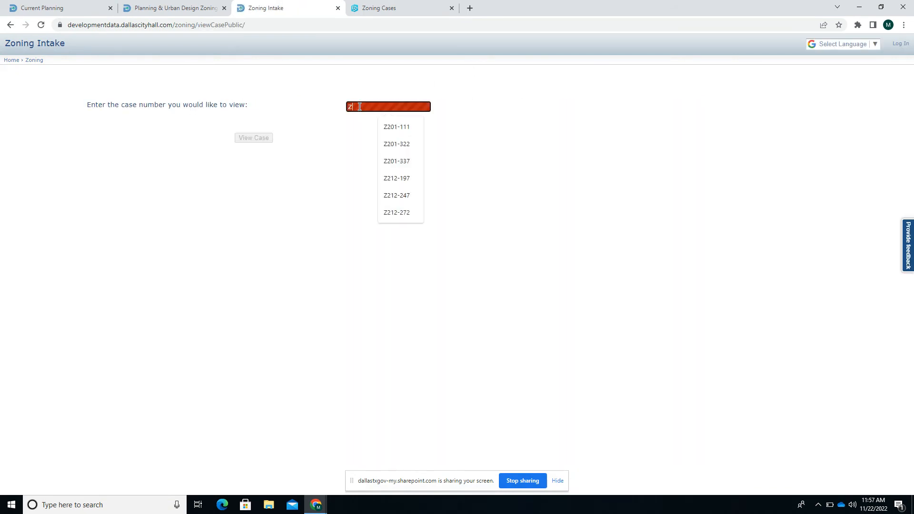
left_click(397, 212)
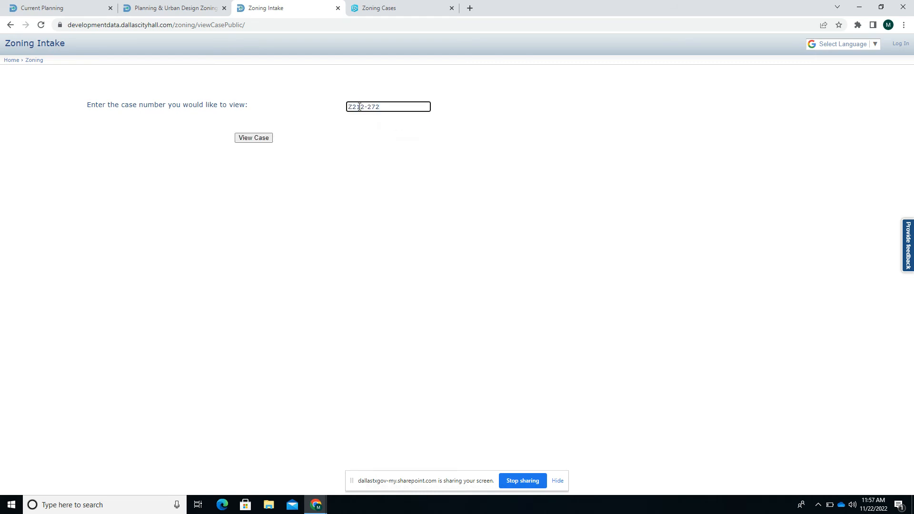
left_click(252, 137)
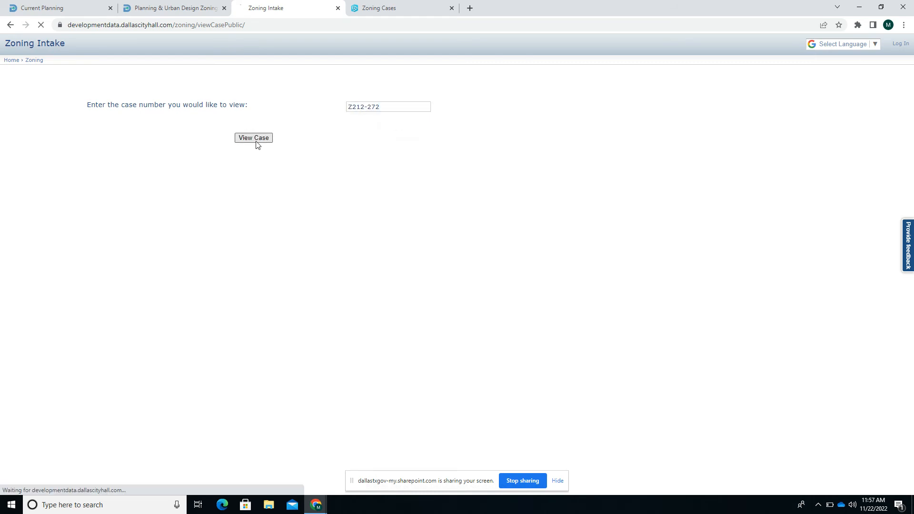
left_click(252, 138)
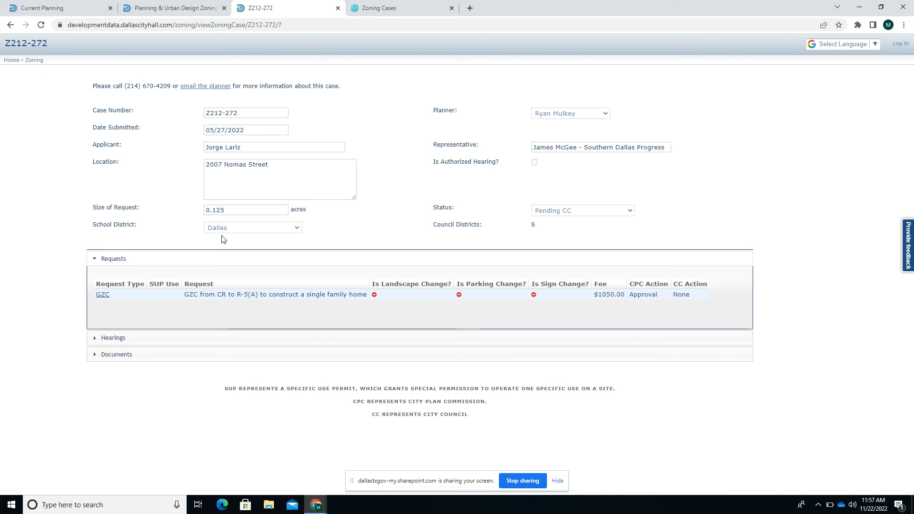
double_click(236, 164)
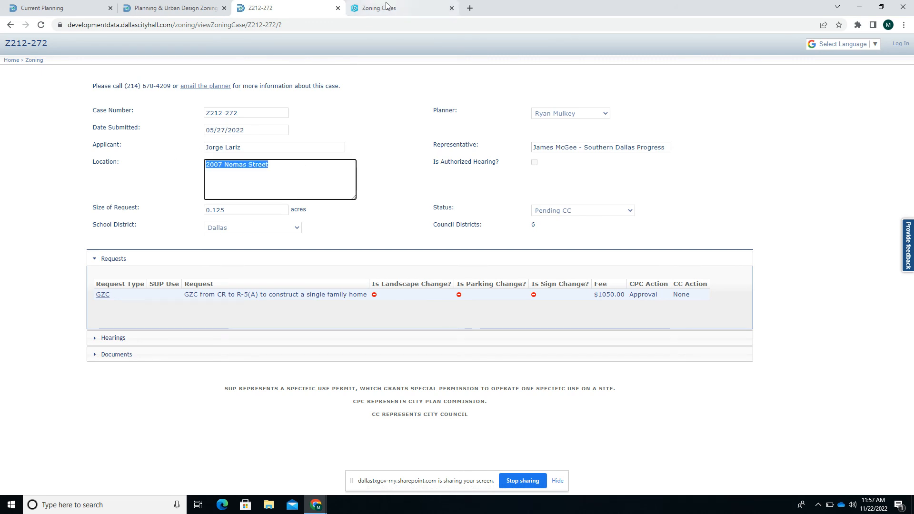
Zoom the Zoning Cases map in on the Nomas Street blocks and dismiss the City Limits popup.
left_click(402, 7)
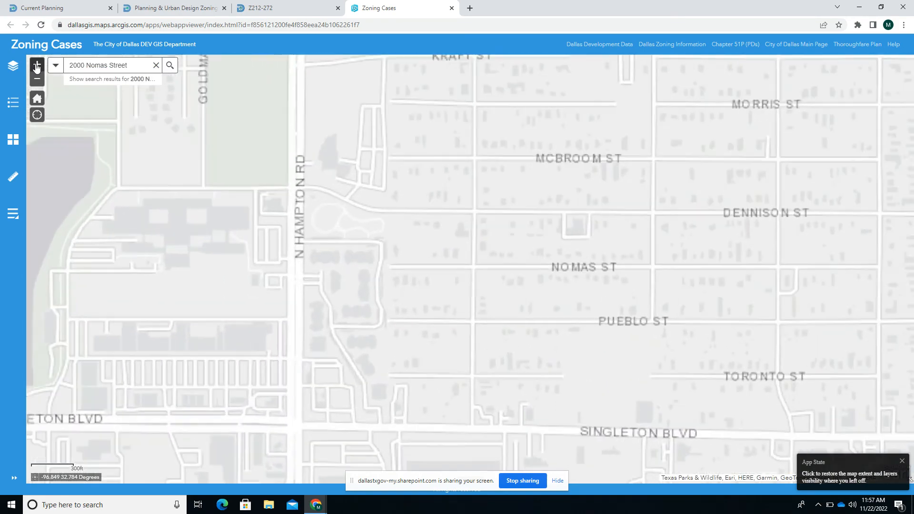
left_click(170, 65)
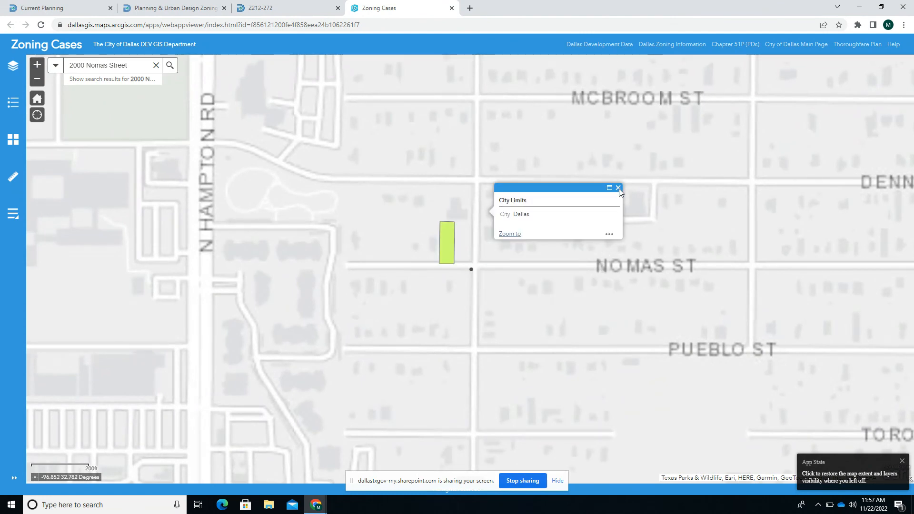
left_click(618, 188)
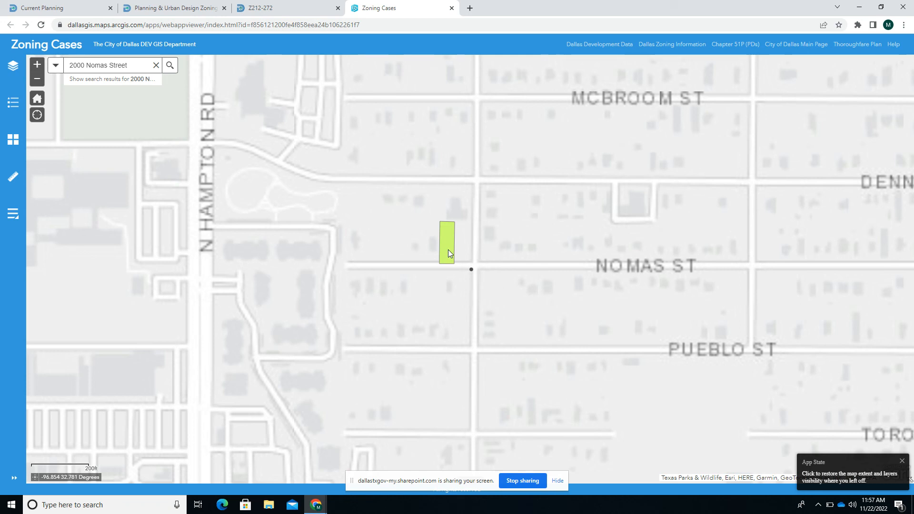
Open the green parcel's Zoning Cases popup and follow More info for case Z212-272.
left_click(447, 242)
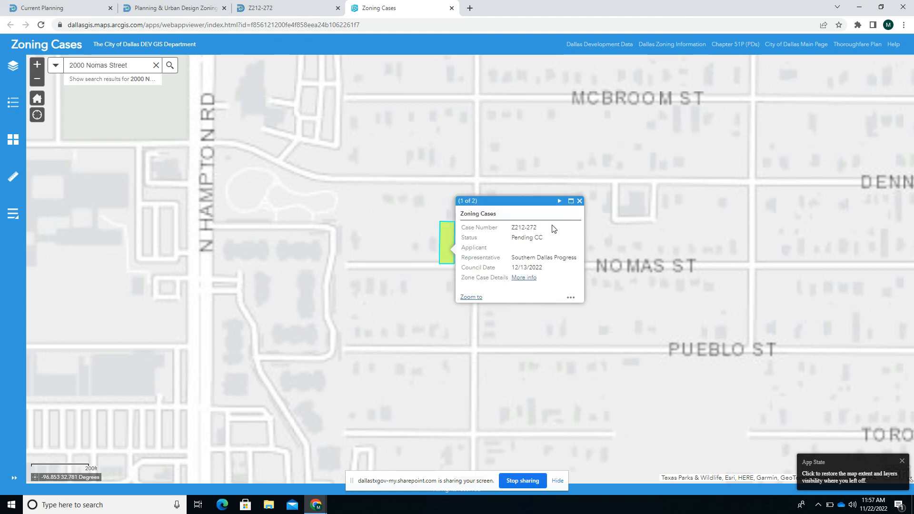
left_click(579, 200)
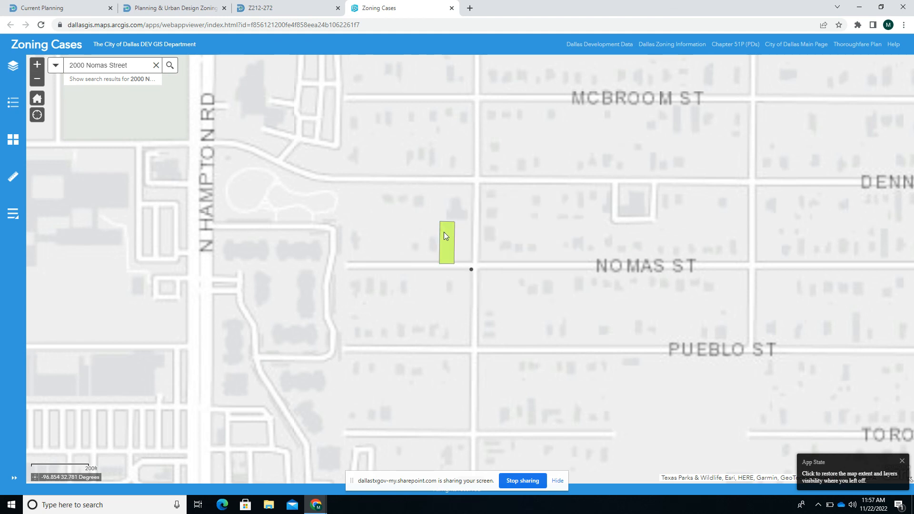
left_click(446, 241)
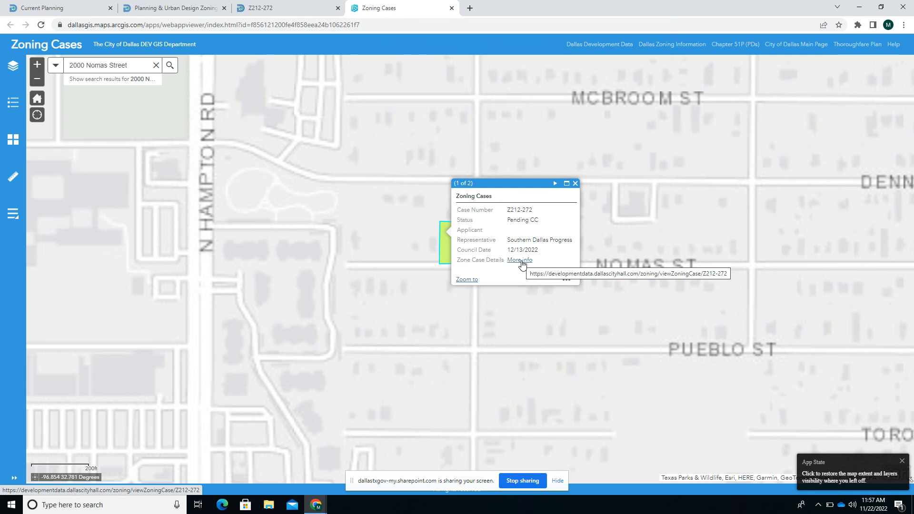
left_click(518, 260)
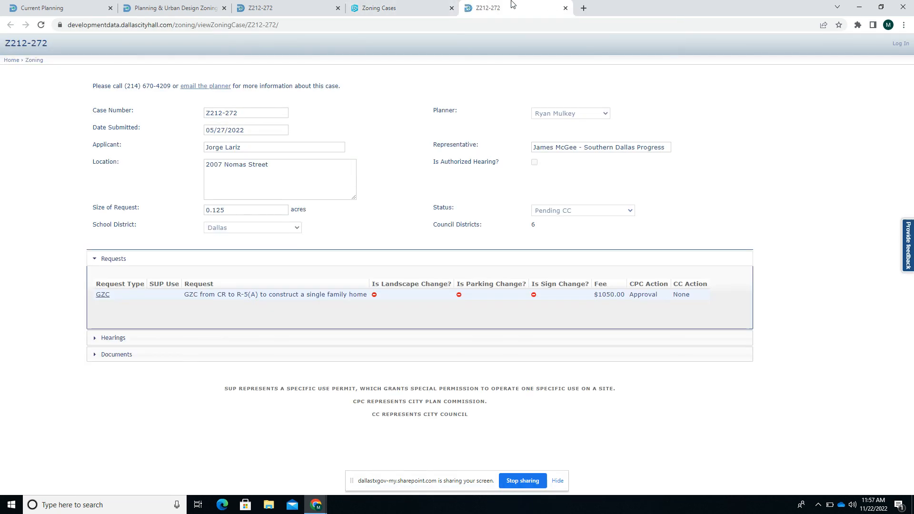
mouse_move(488, 7)
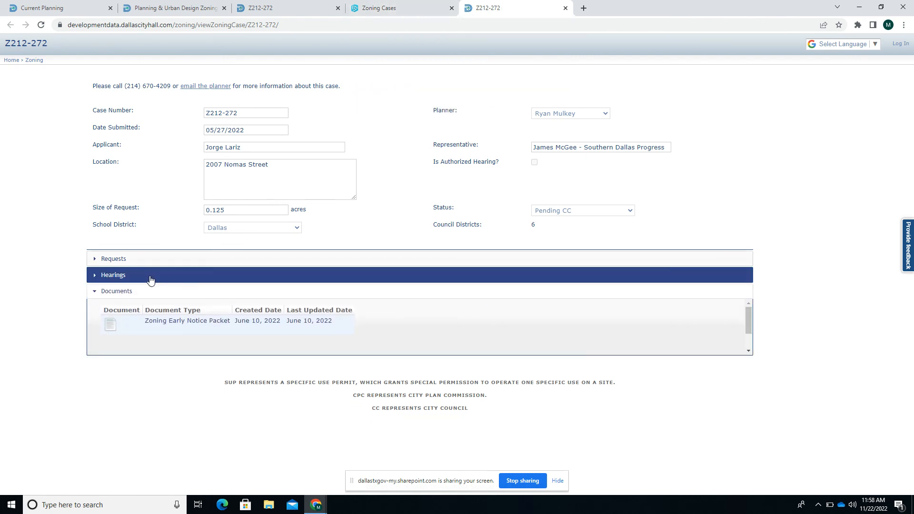
left_click(114, 258)
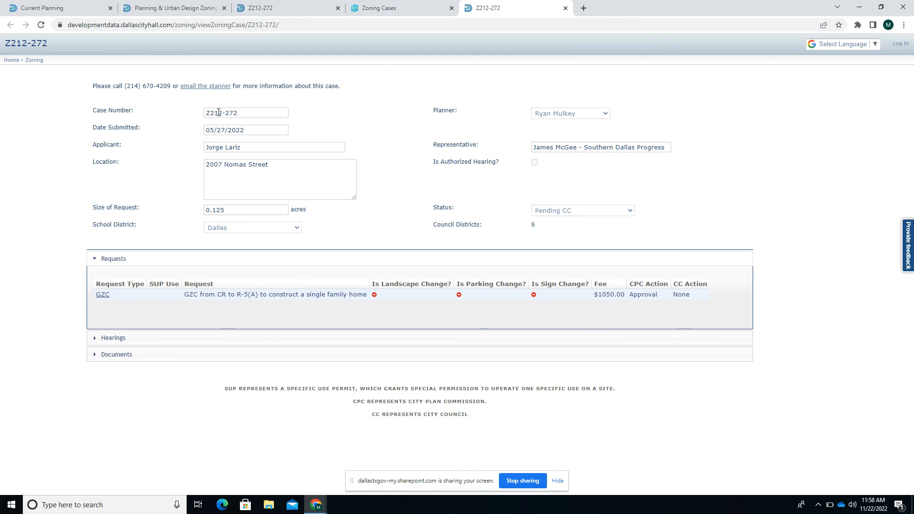